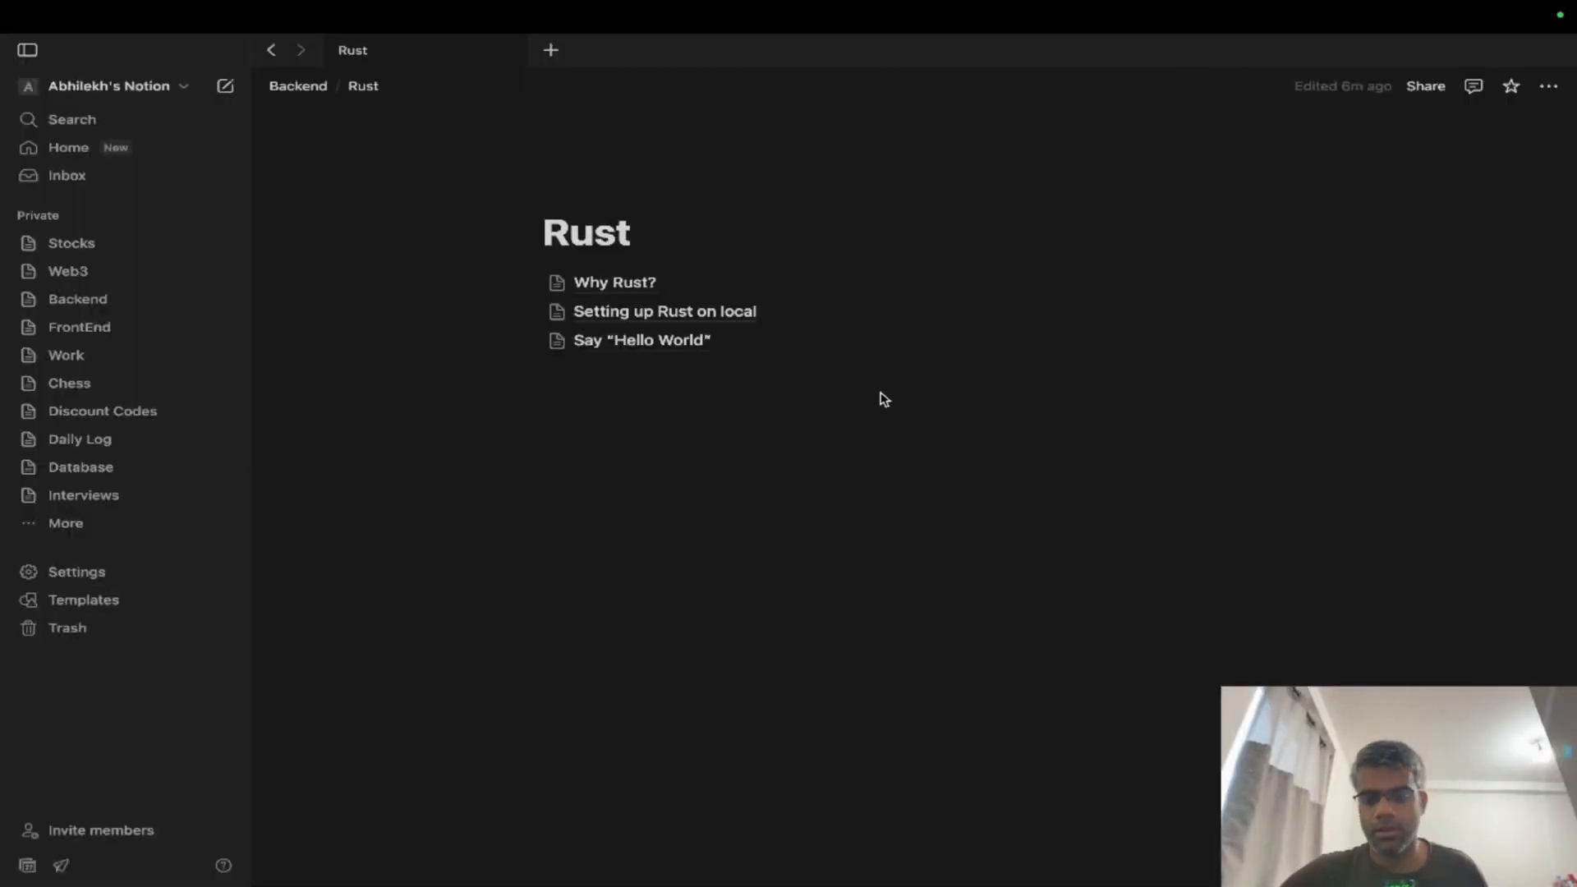
{"action": "mouse_move", "coordinate": [666, 401]}
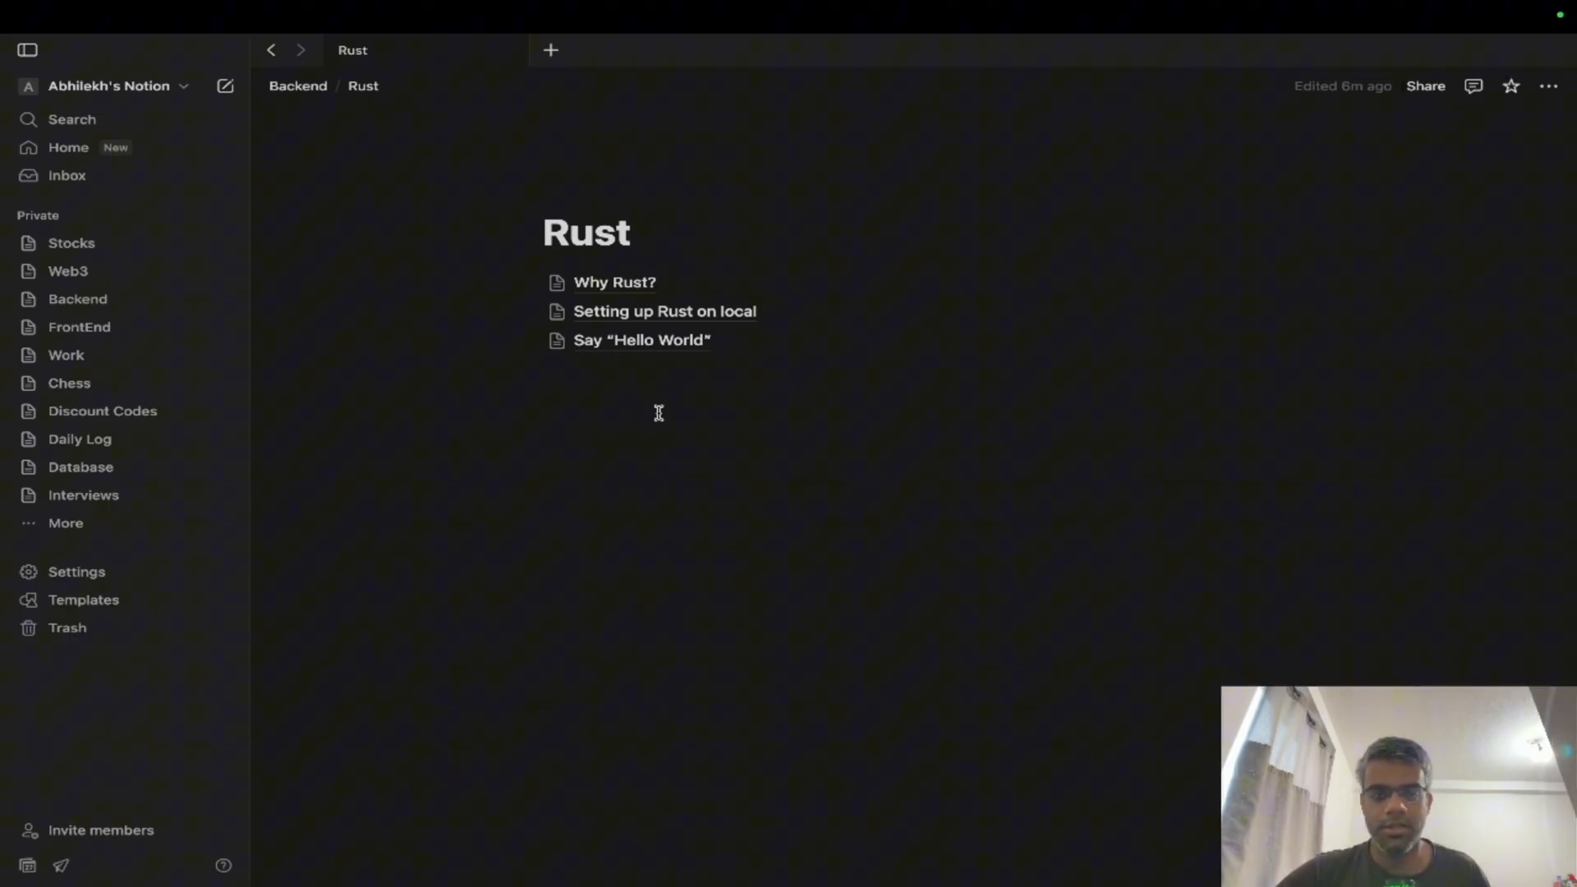
{"action": "mouse_move", "coordinate": [585, 416]}
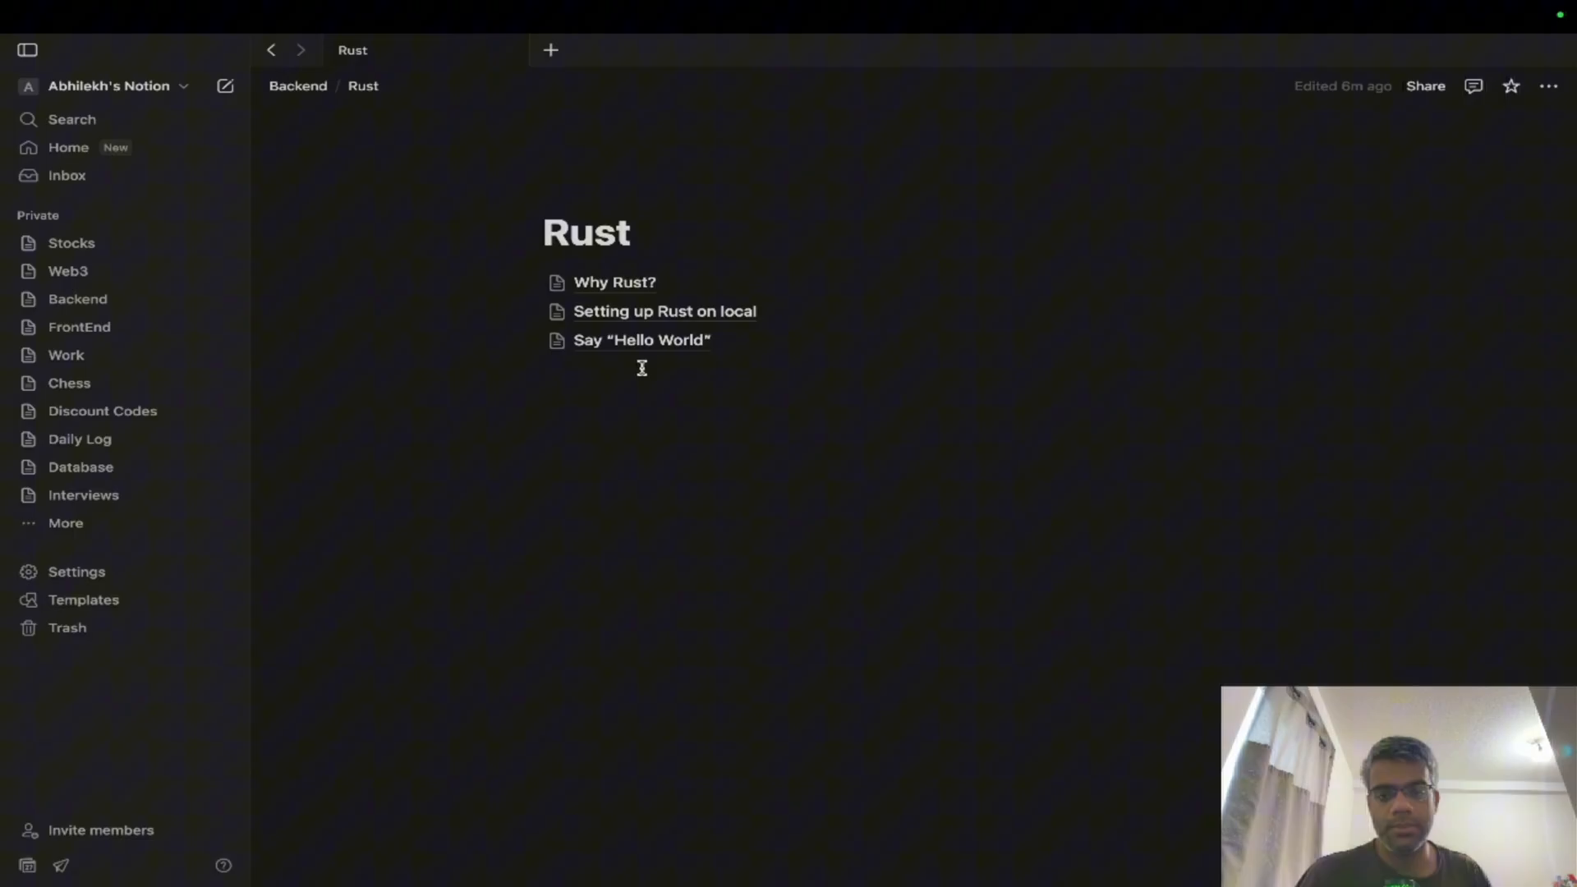
Open the Say “Hello World” subpage in the Rust notes.
{"action": "left_click", "coordinate": [642, 340]}
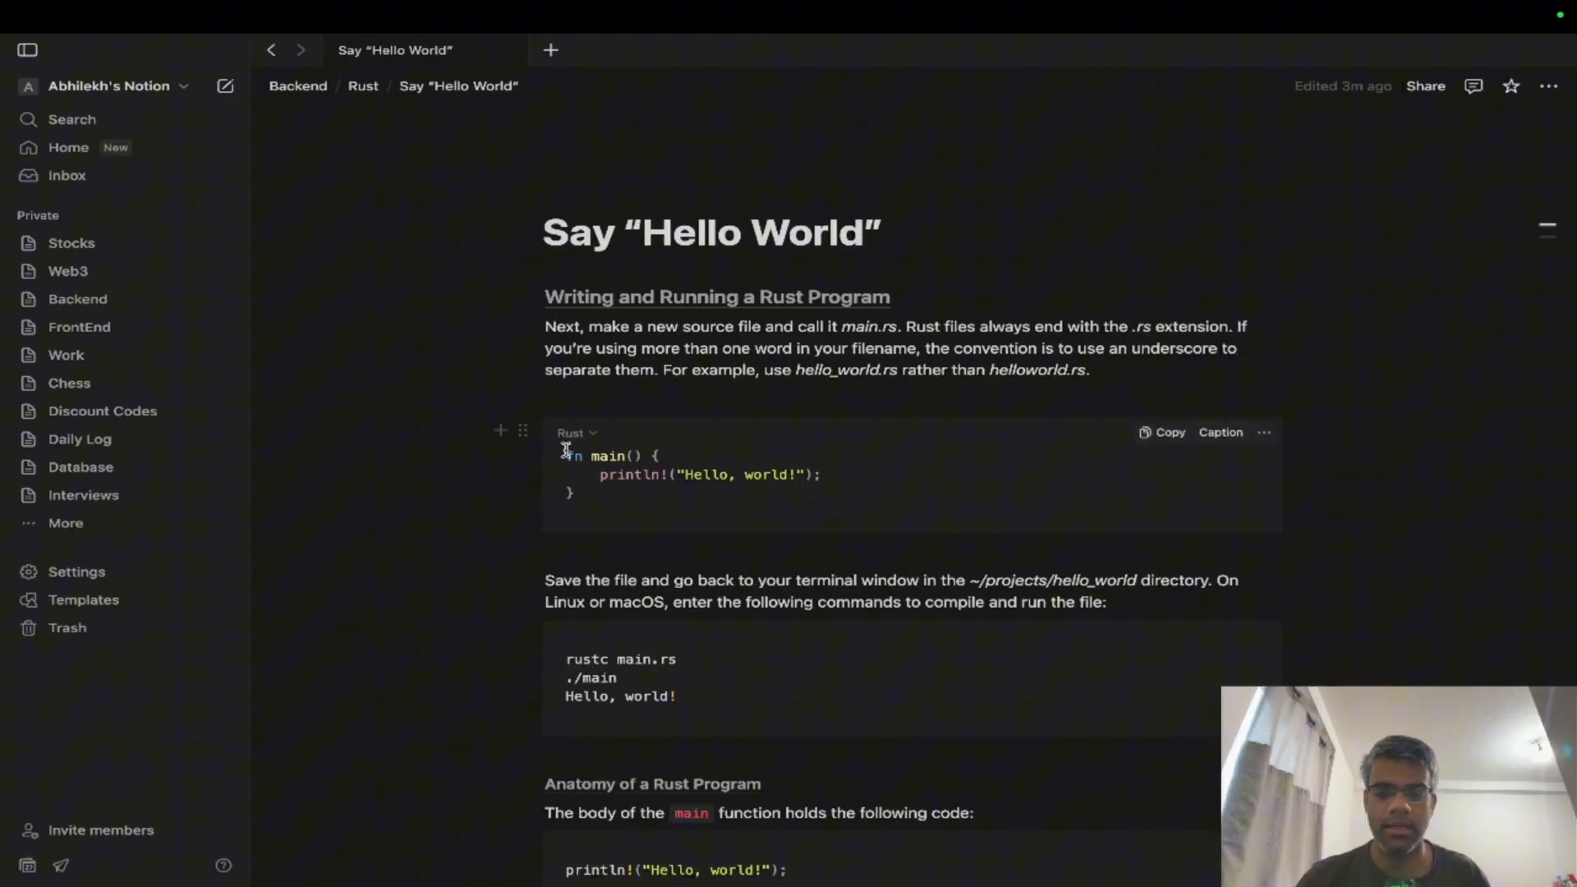
{"action": "mouse_move", "coordinate": [522, 430]}
{"action": "type", "text": "vis"}
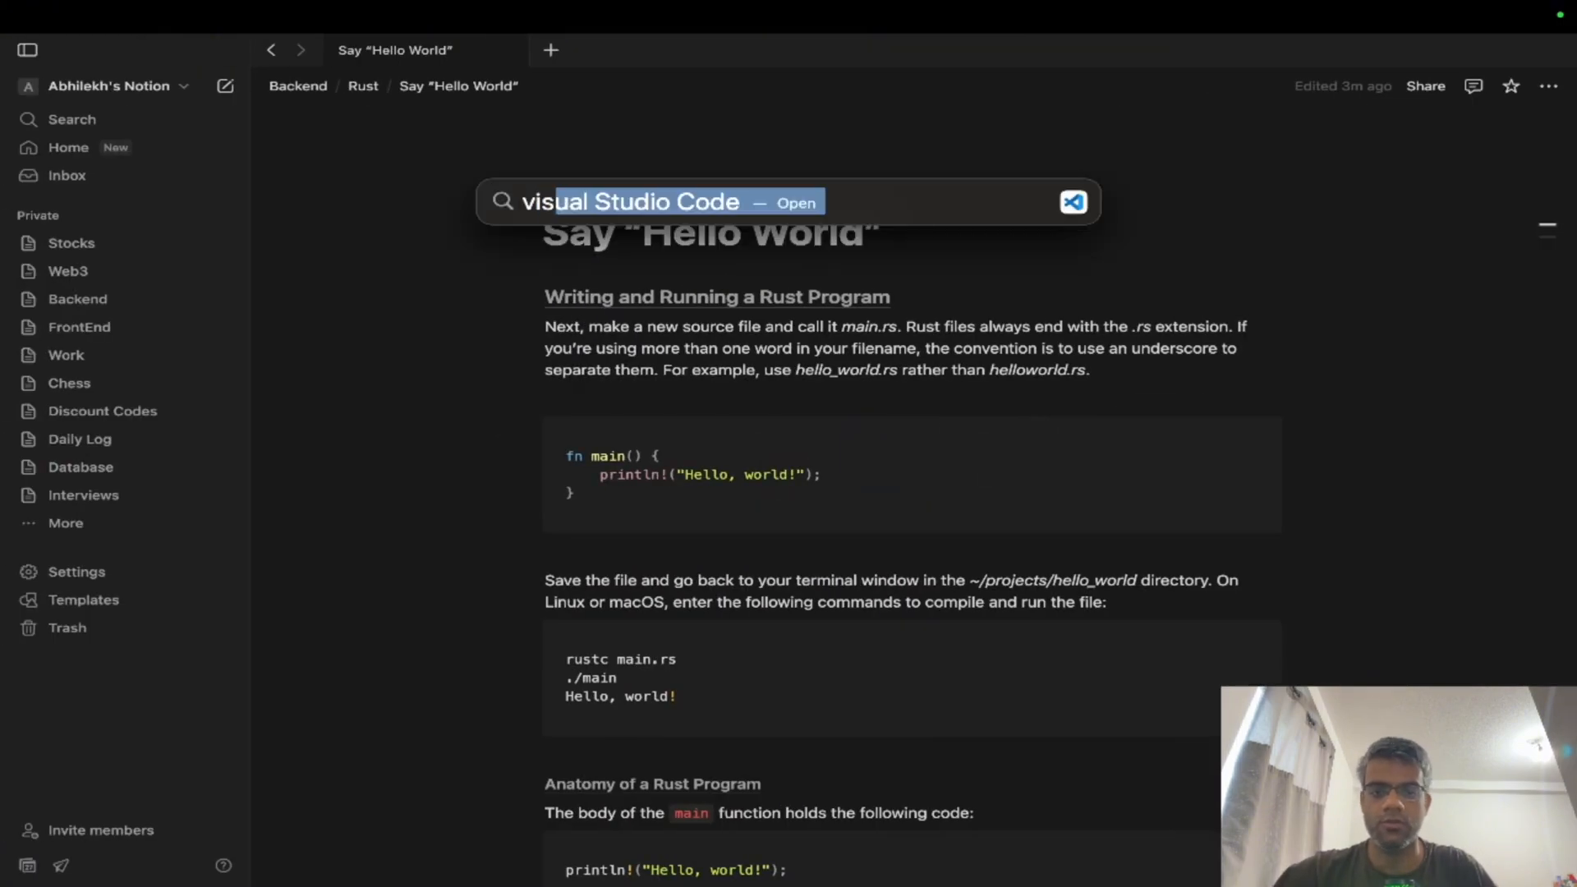
Launch VS Code, dismiss the local-network prompt and expand the window to full screen.
{"action": "key", "text": "enter"}
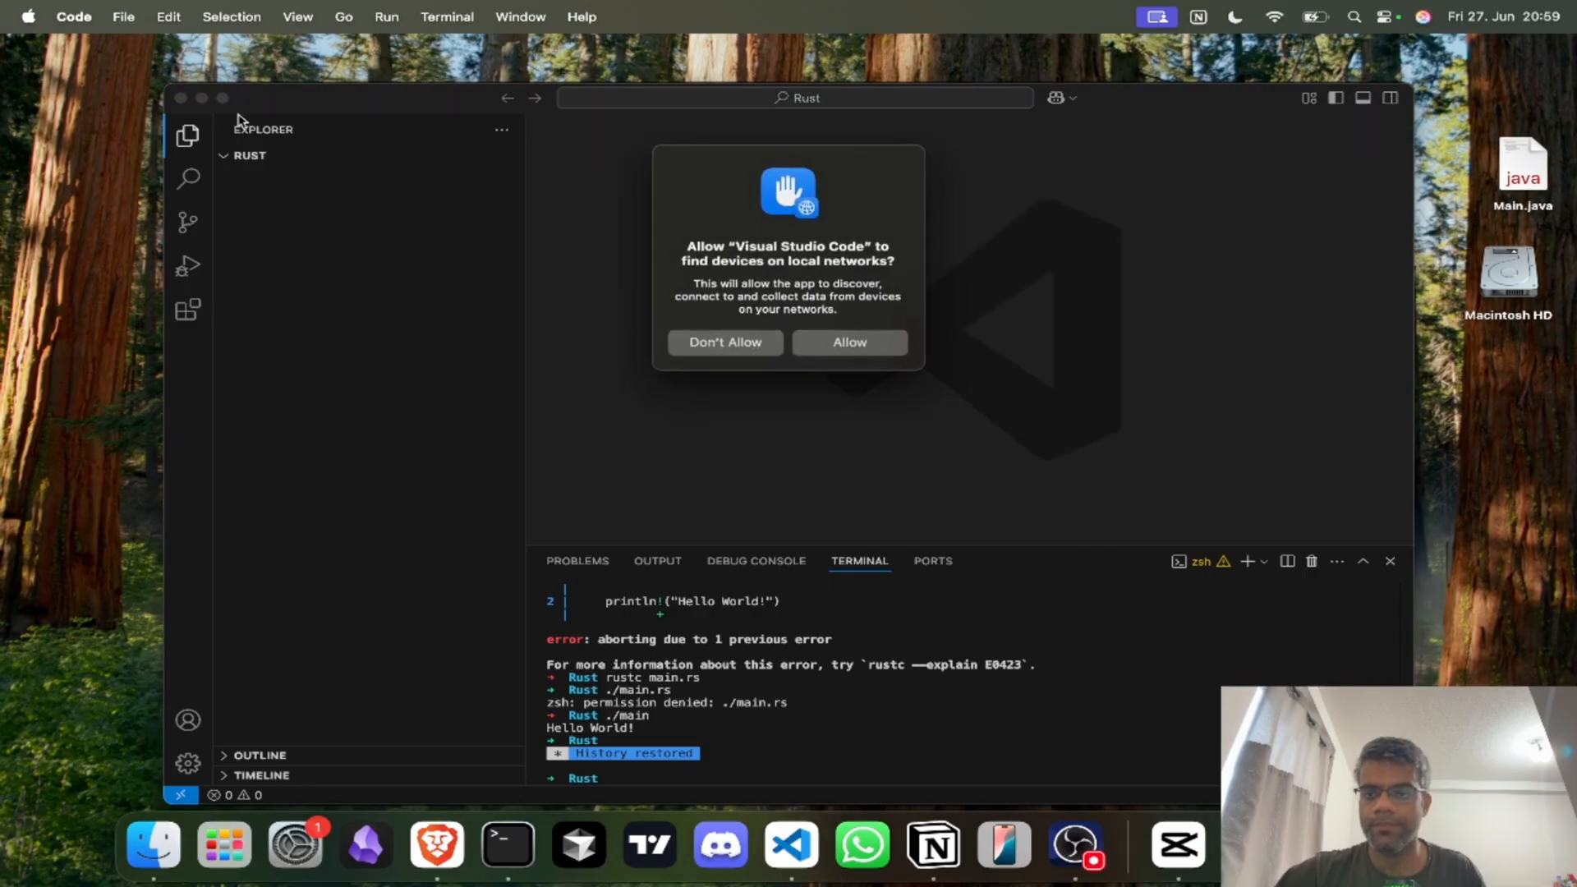
{"action": "left_click", "coordinate": [725, 342]}
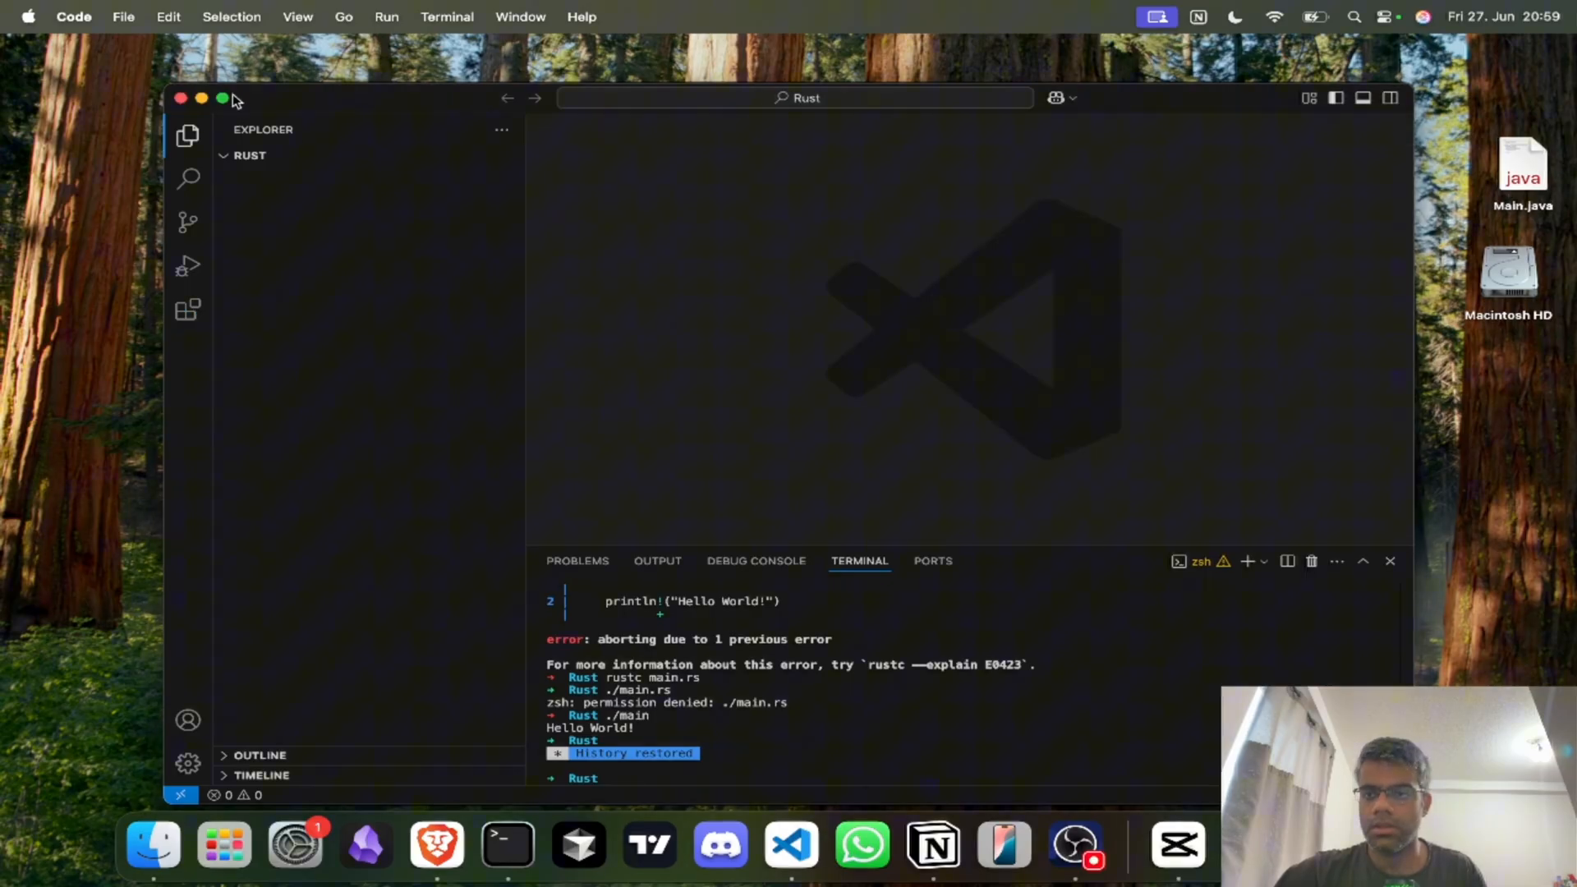
{"action": "left_click", "coordinate": [221, 97]}
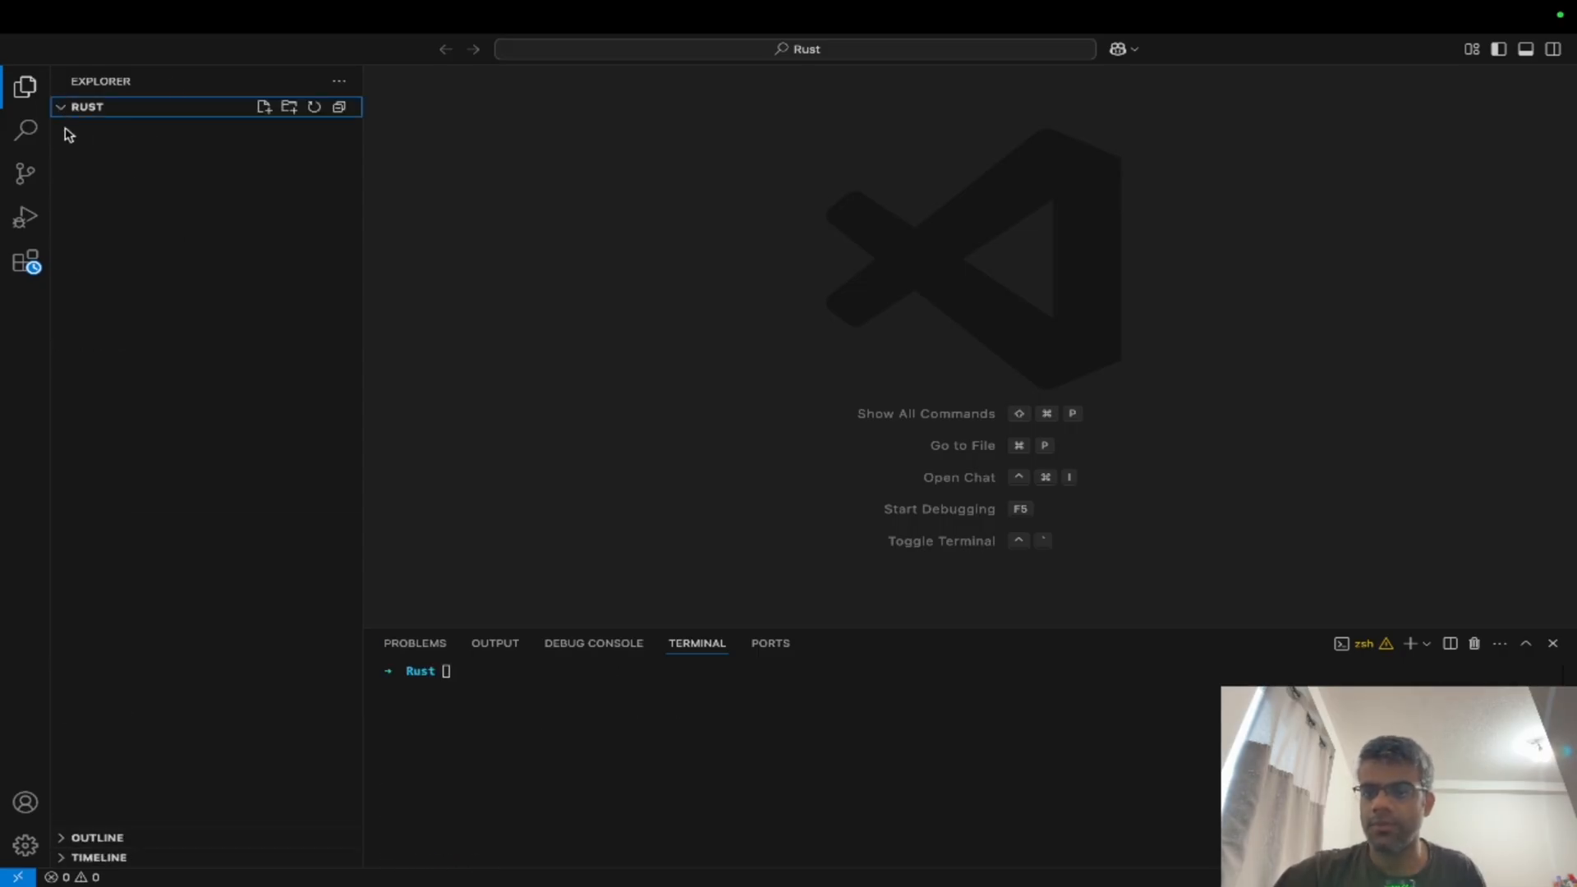
Create a new file named main.rs in the Rust folder.
{"action": "left_click", "coordinate": [263, 107]}
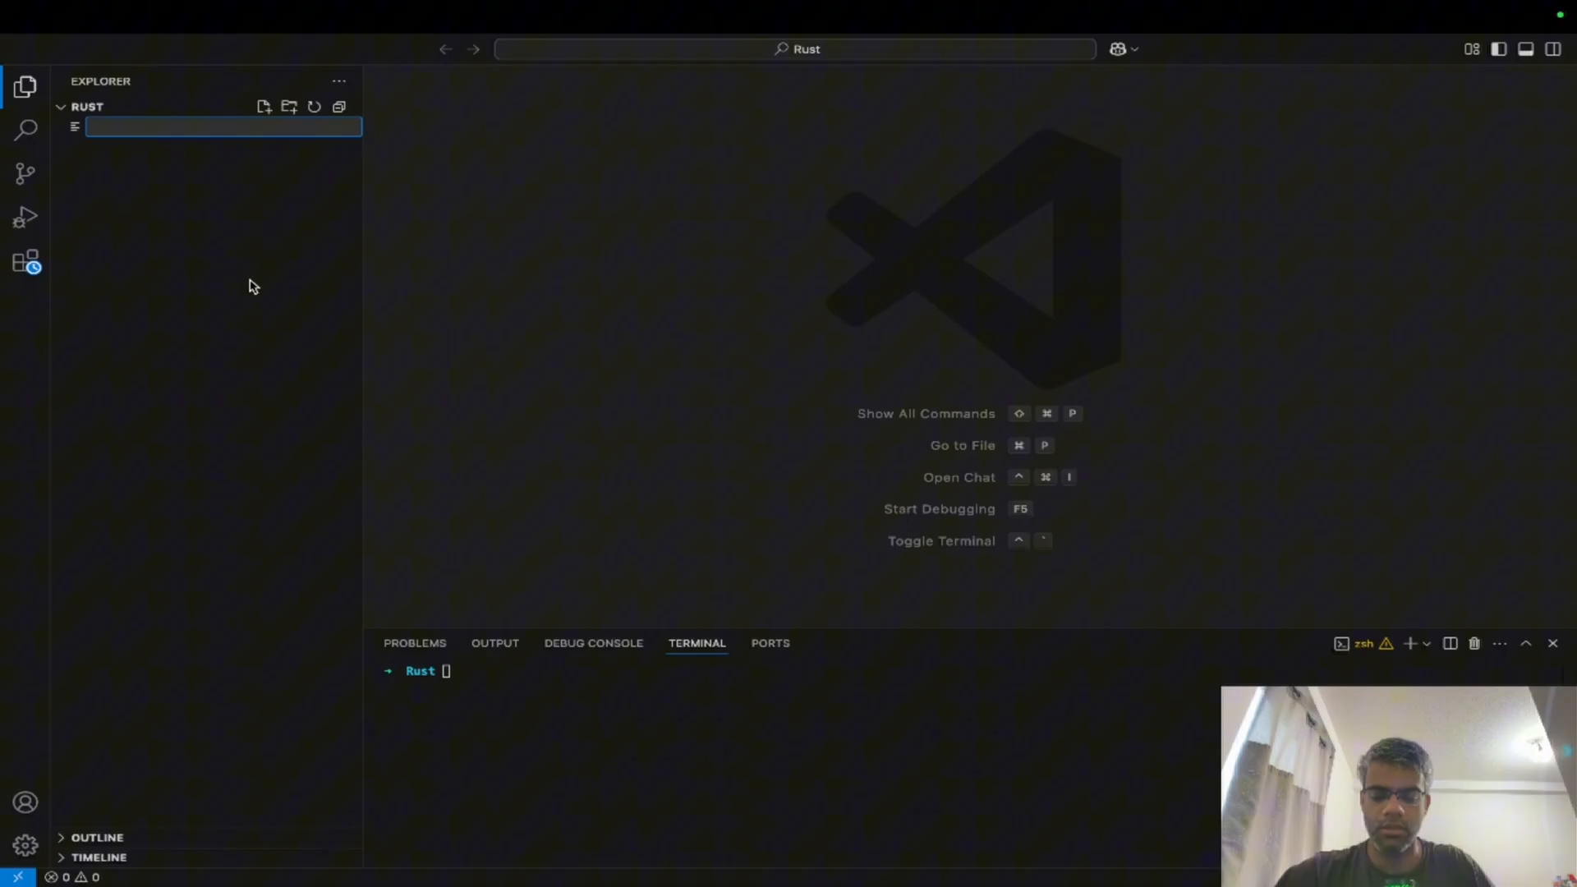
{"action": "type", "text": "main.rs"}
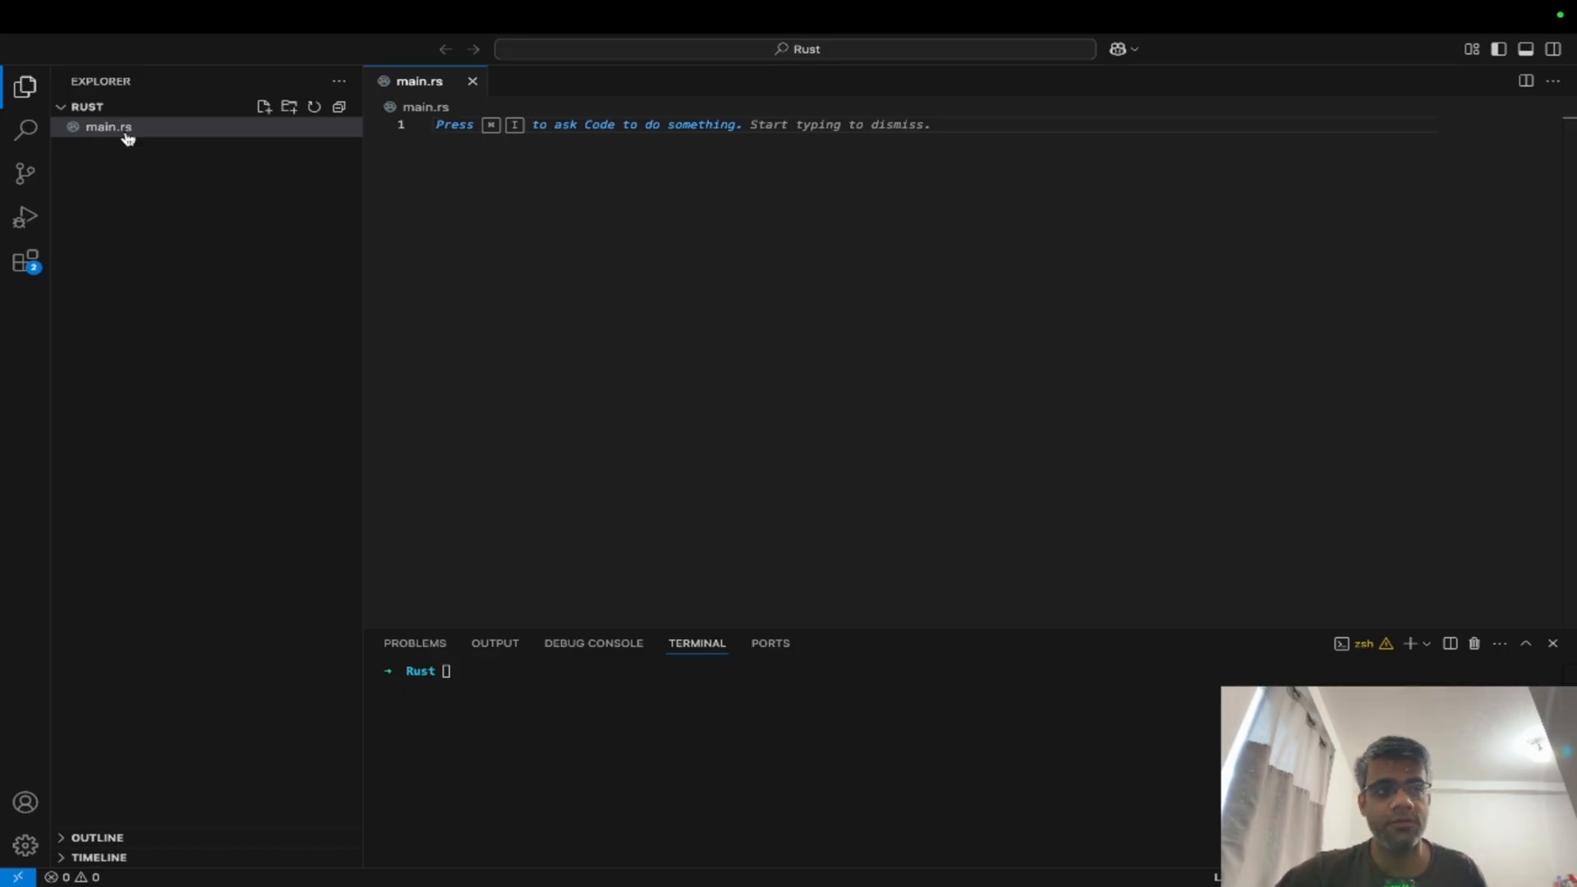
{"action": "mouse_move", "coordinate": [108, 127]}
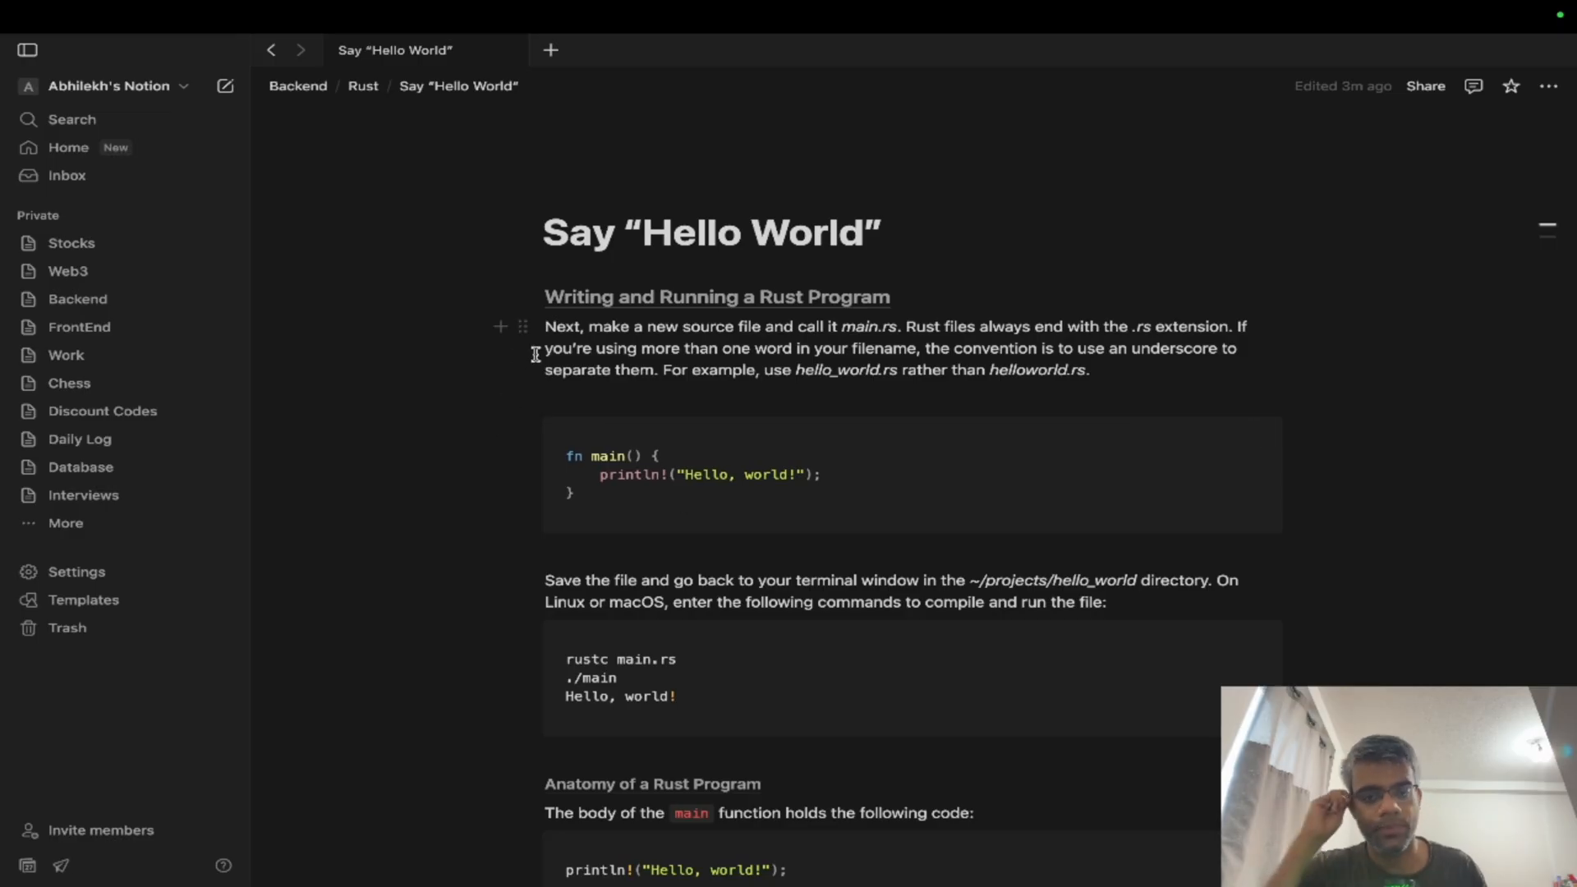
{"action": "mouse_move", "coordinate": [884, 348]}
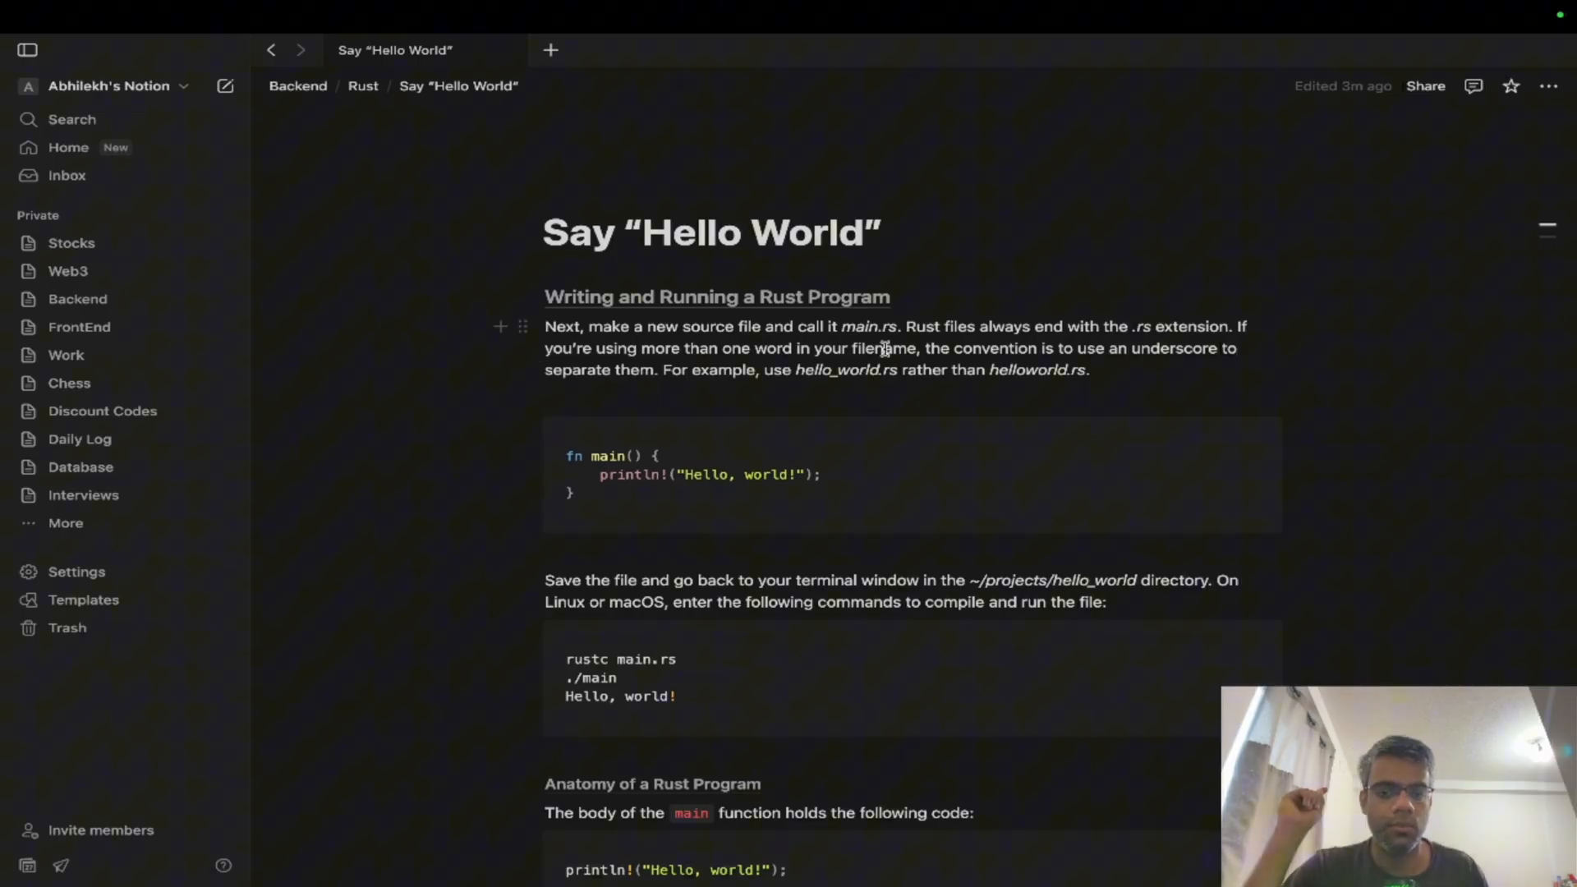
Highlight the note that Rust files end with the .rs extension.
{"action": "left_click_drag", "start_coordinate": [601, 325], "coordinate": [899, 325]}
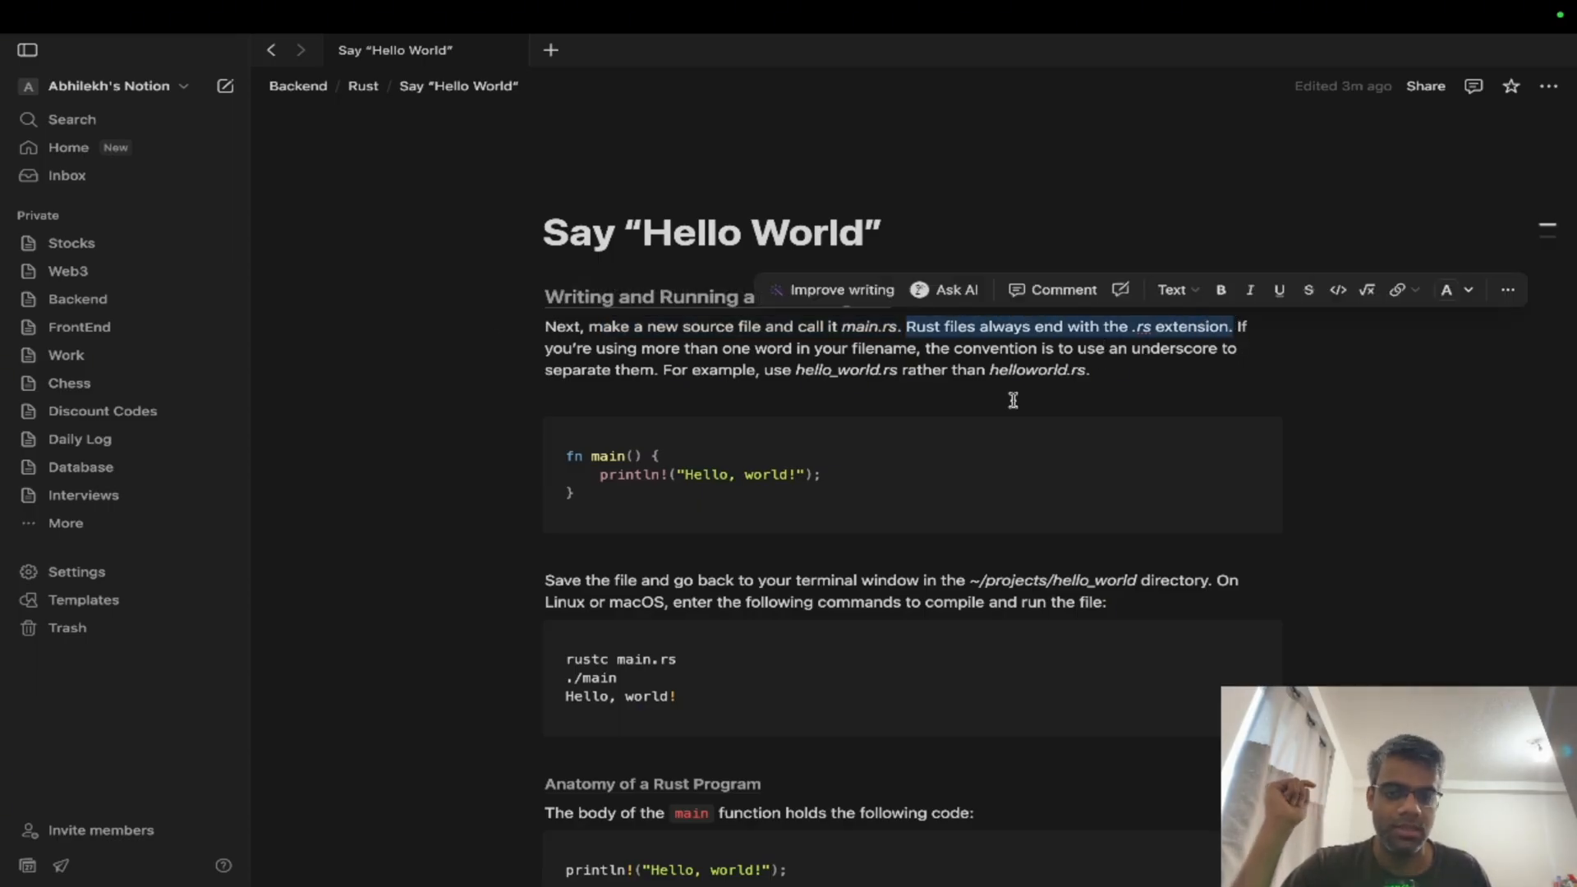
{"action": "mouse_move", "coordinate": [854, 369]}
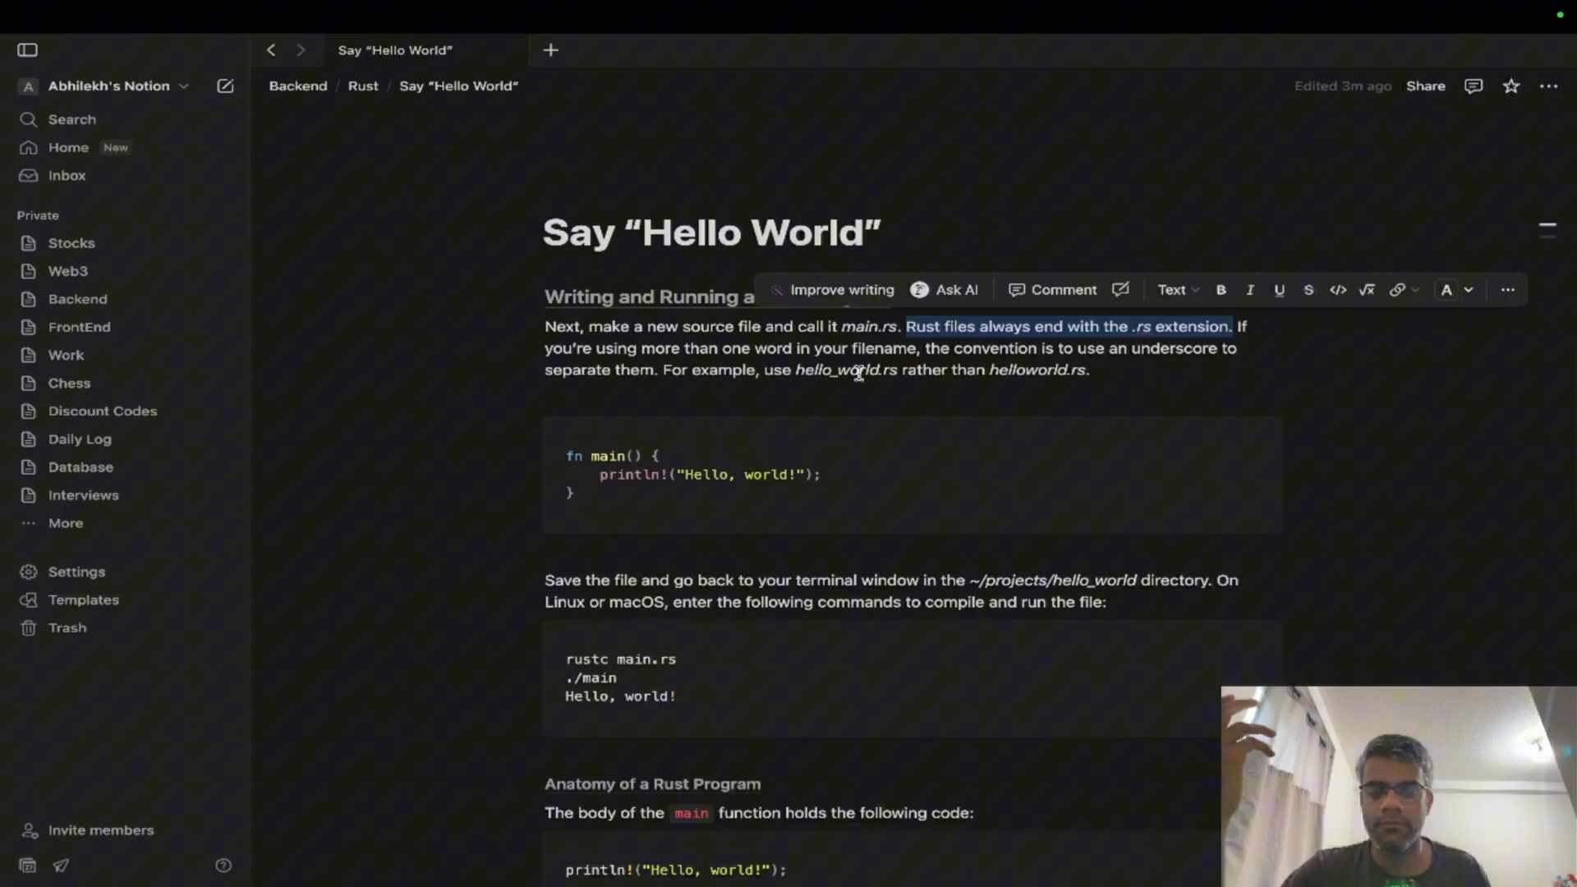
{"action": "mouse_move", "coordinate": [796, 370]}
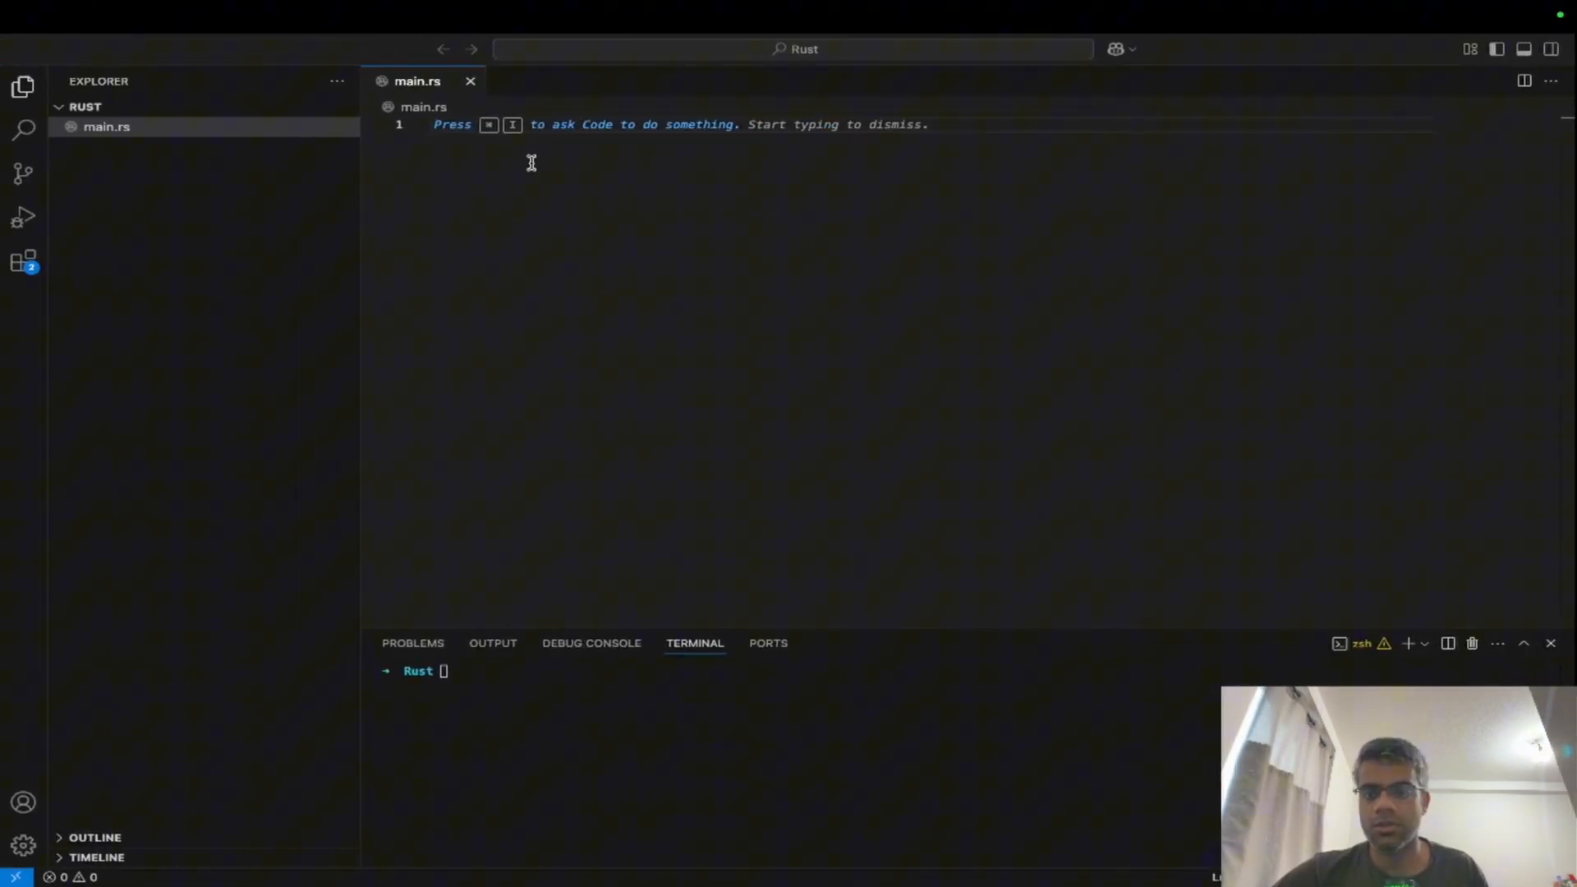
Write fn main() { println!("Hello, world!"); } in main.rs and save it.
{"action": "type", "text": "fn main"}
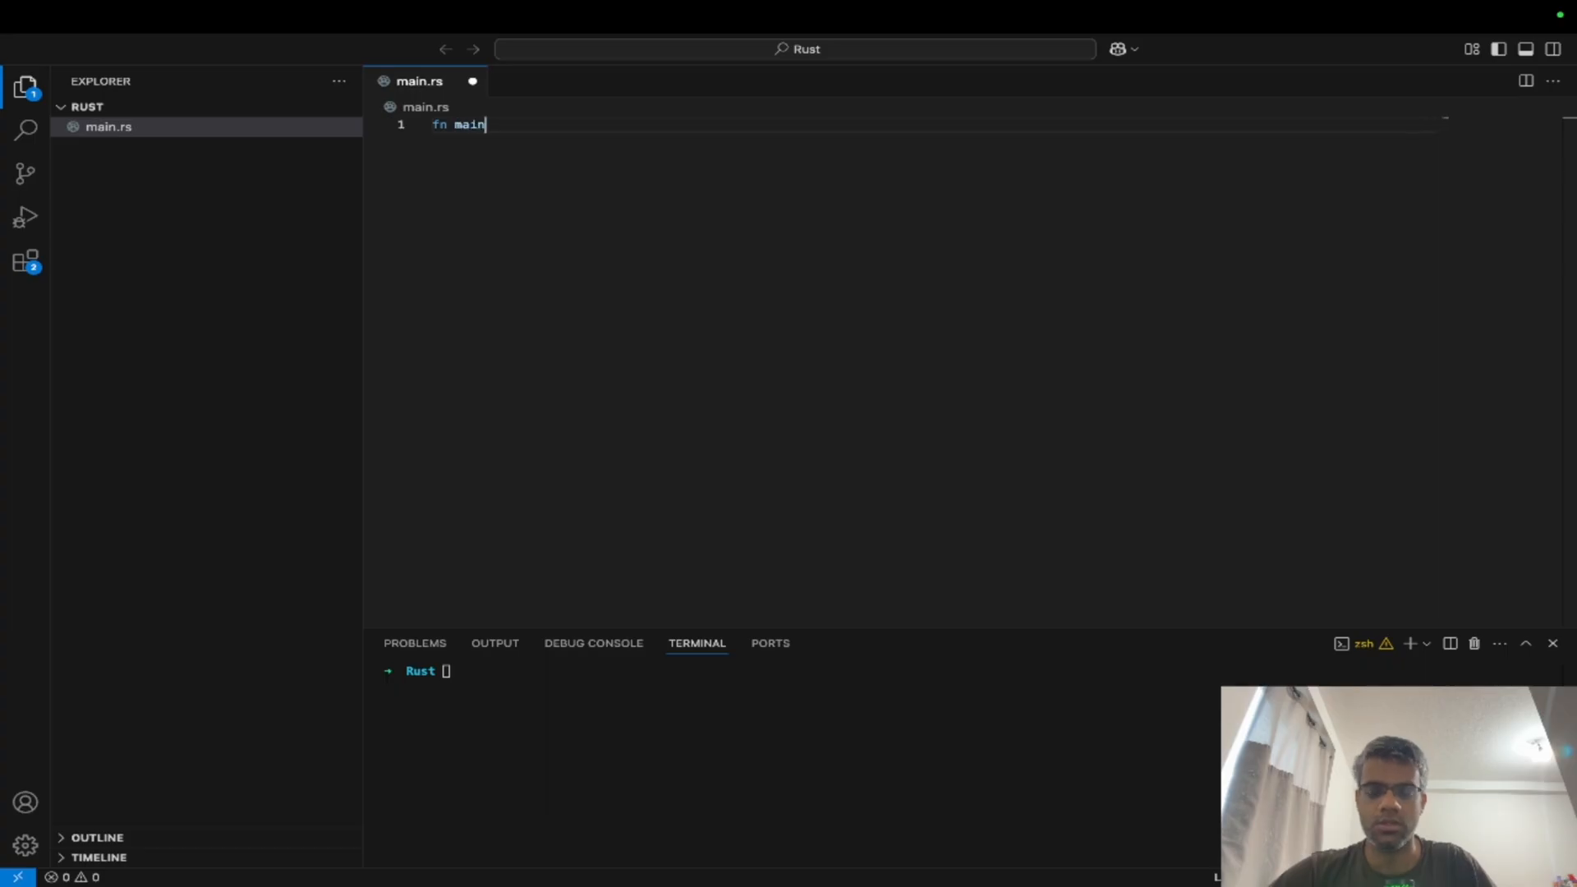
{"action": "type", "text": "() {"}
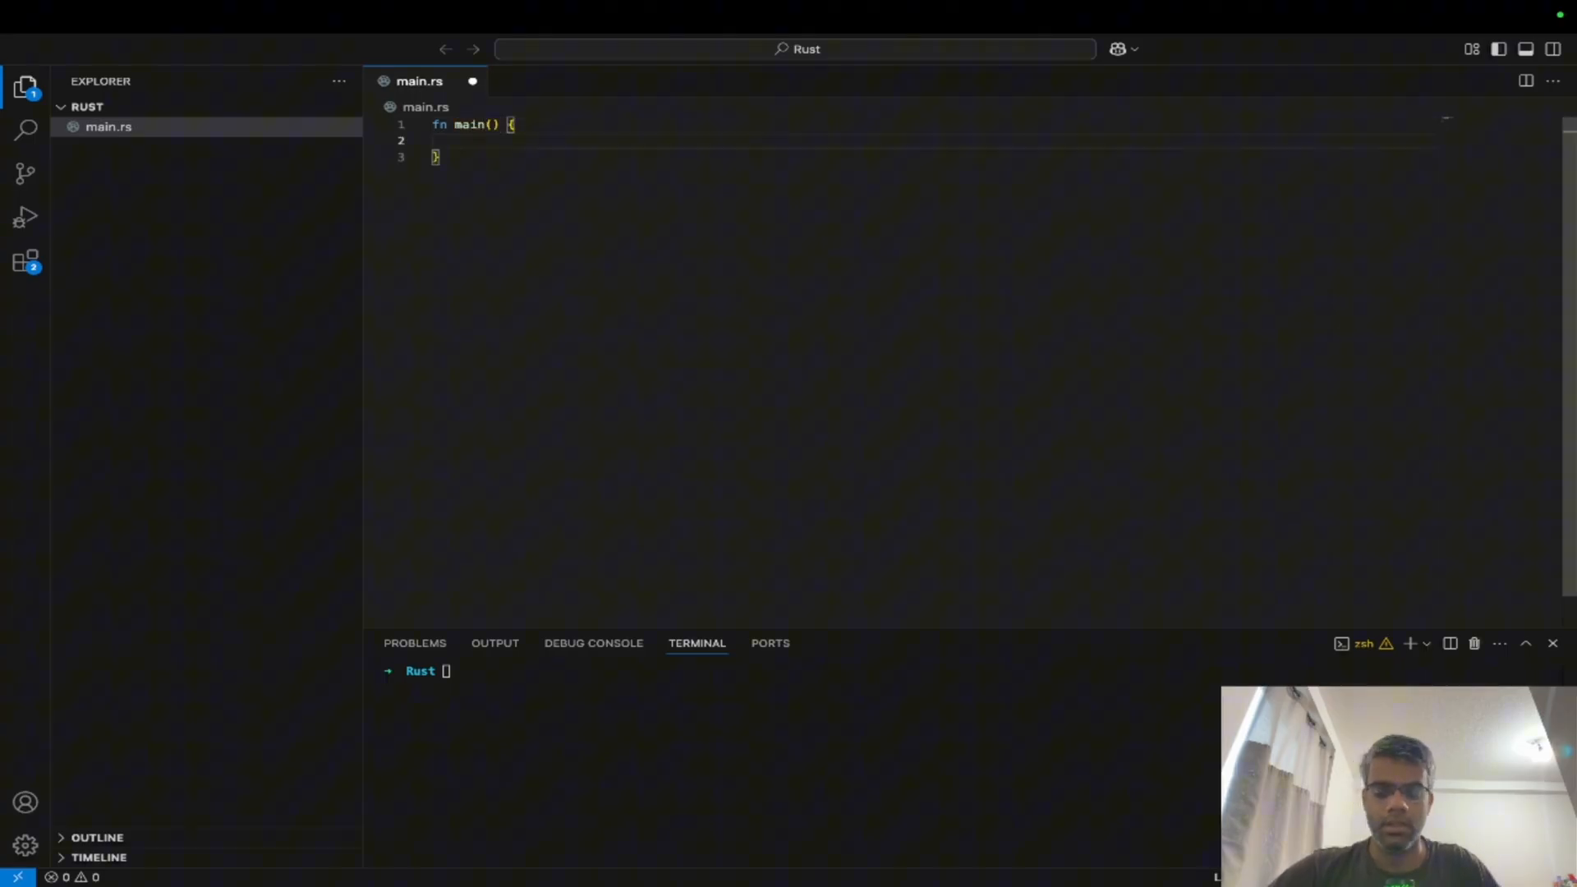
{"action": "type", "text": "println!(\"Hello, world!\");"}
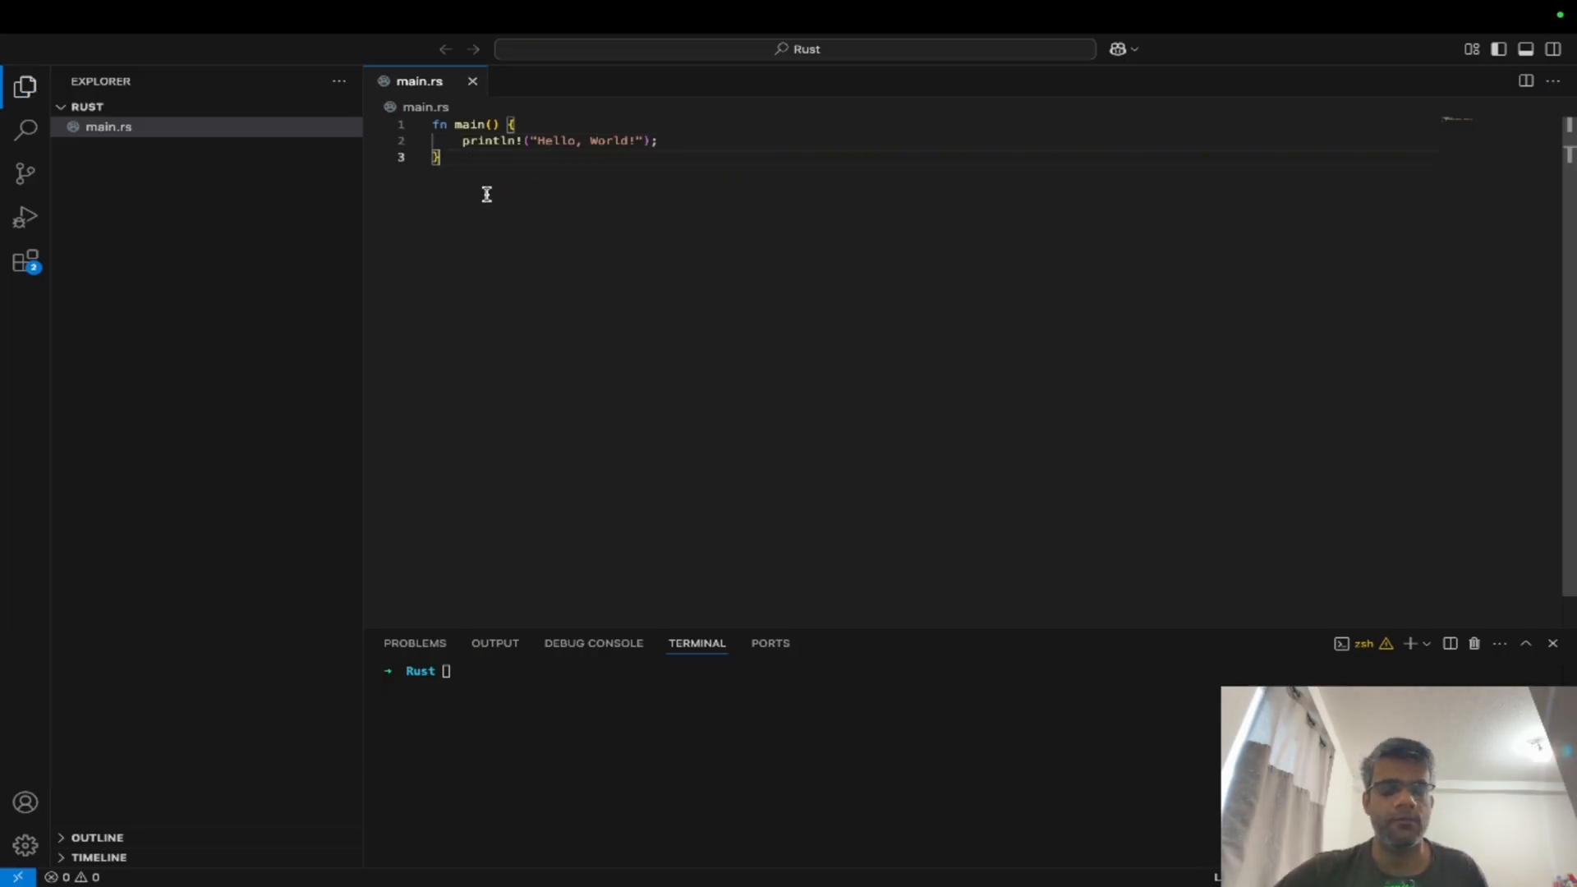
{"action": "mouse_move", "coordinate": [662, 353]}
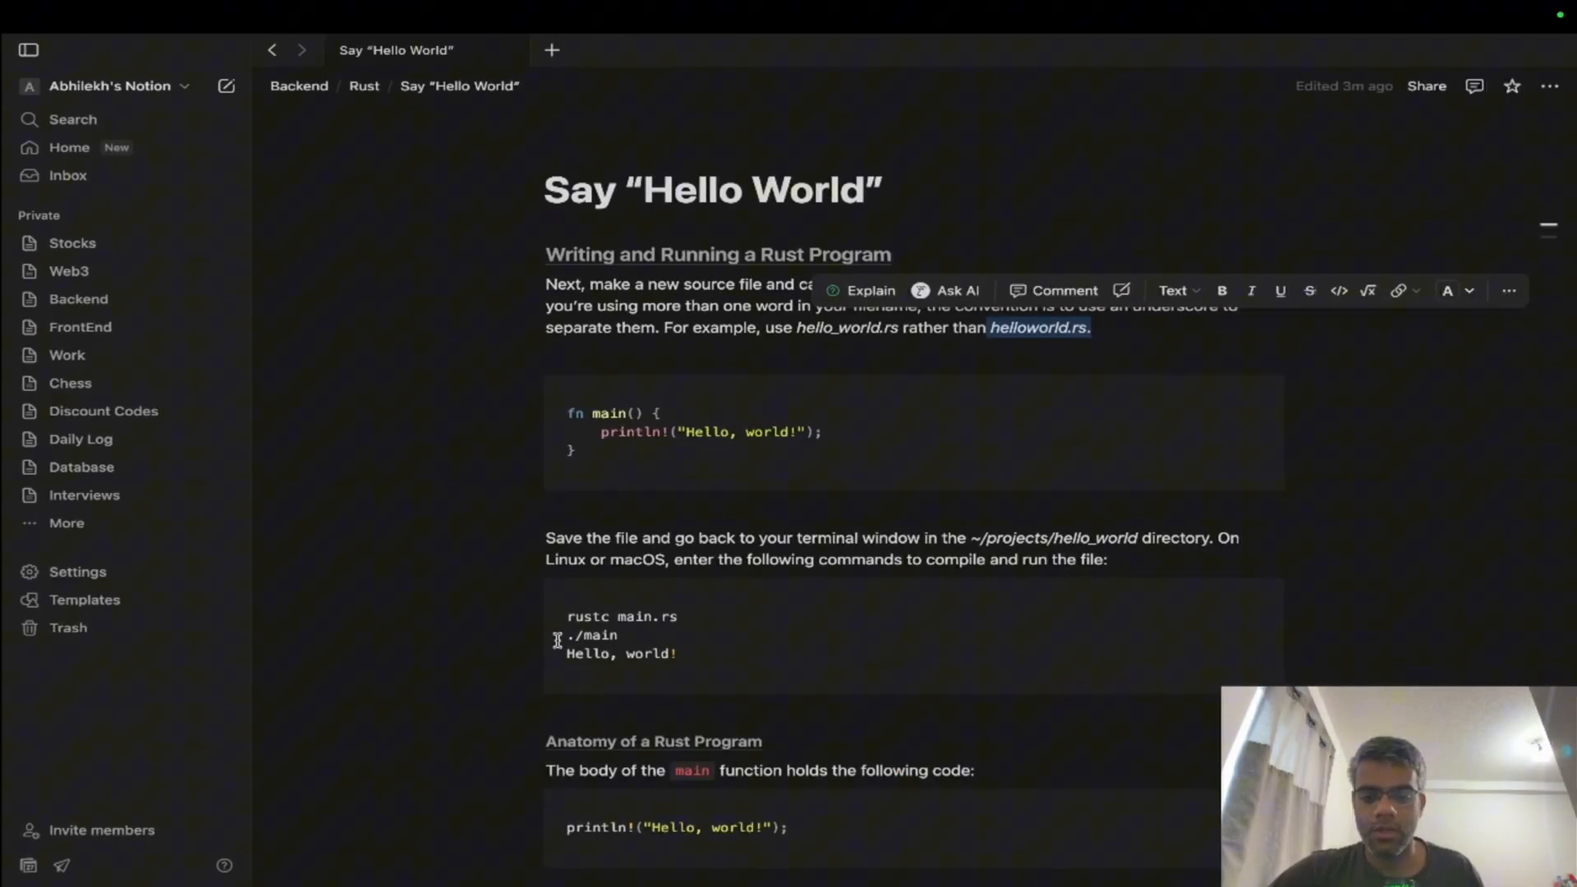
{"action": "scroll", "scroll_direction": "down", "scroll_amount": 3}
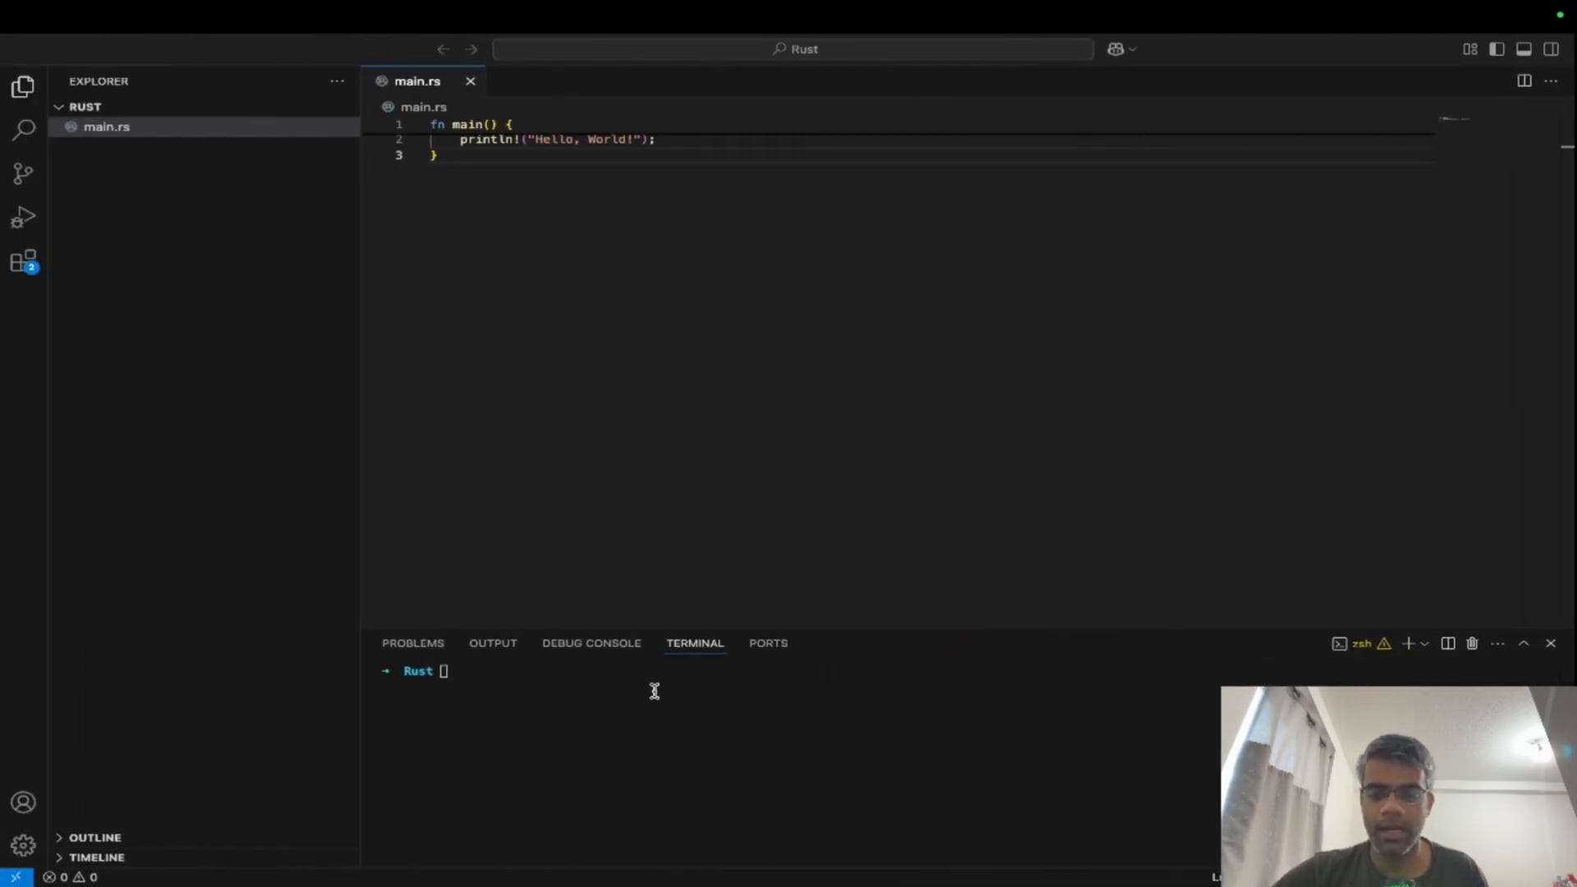
{"action": "type", "text": "rustup doc"}
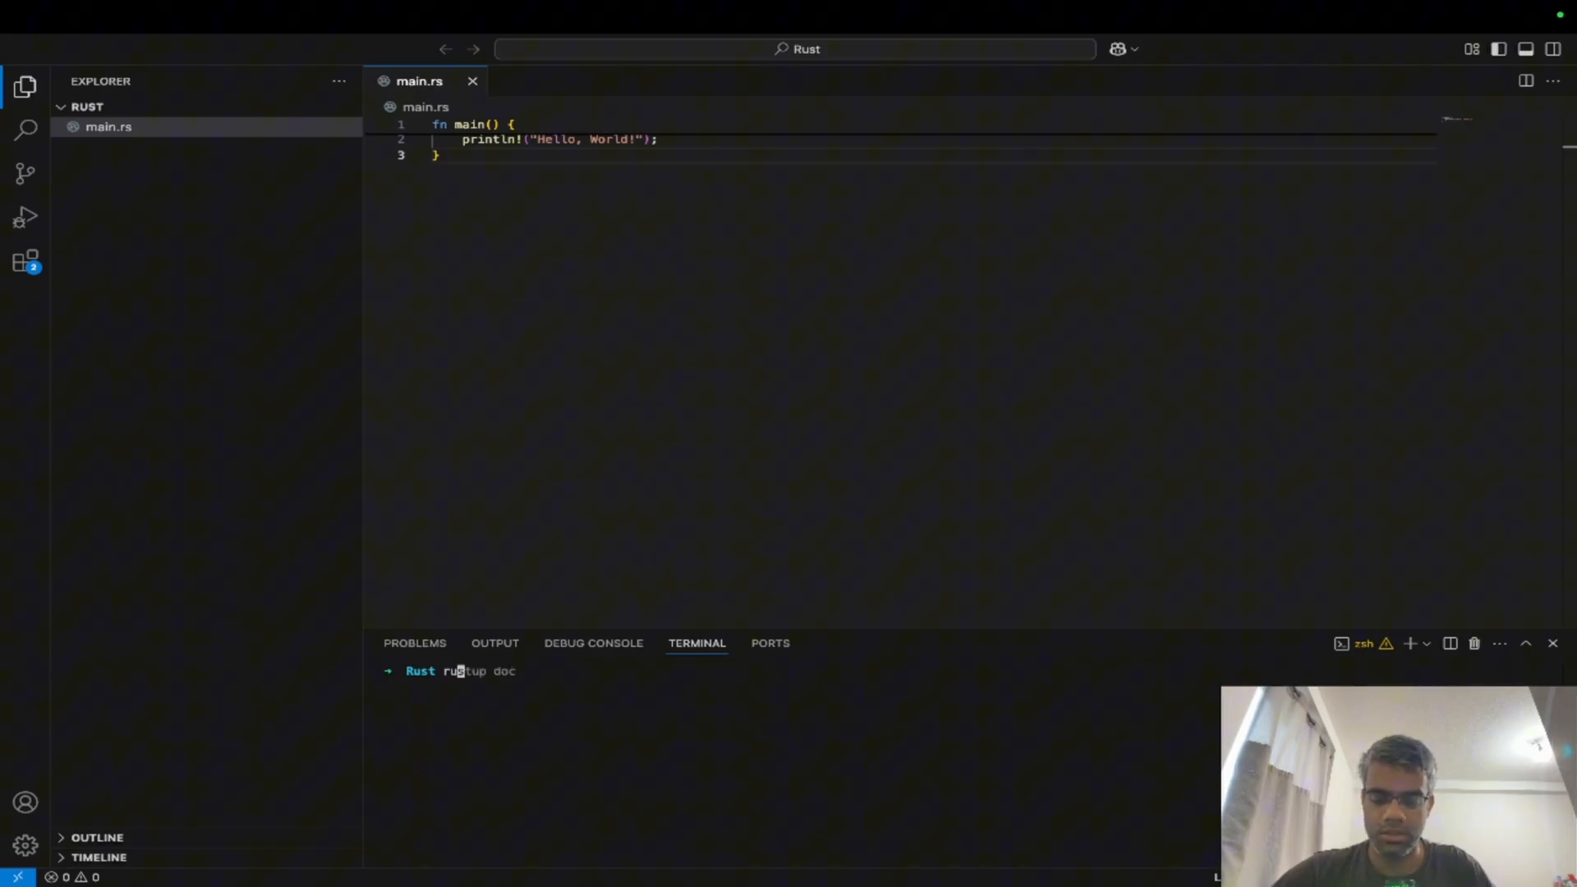
{"action": "type", "text": "rustc --version"}
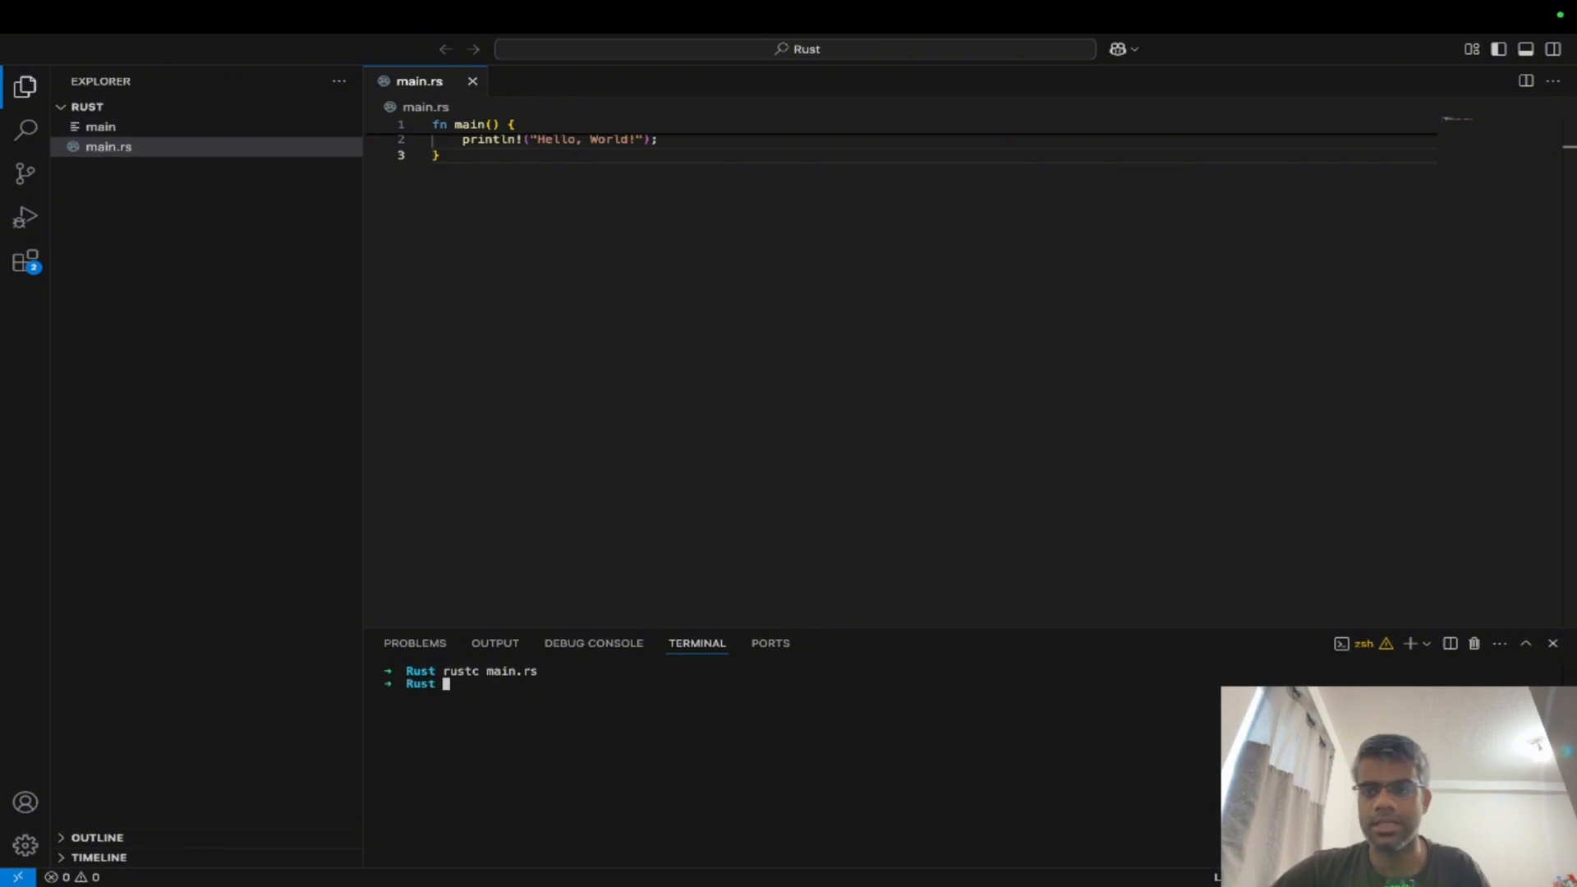
{"action": "left_click", "coordinate": [101, 126]}
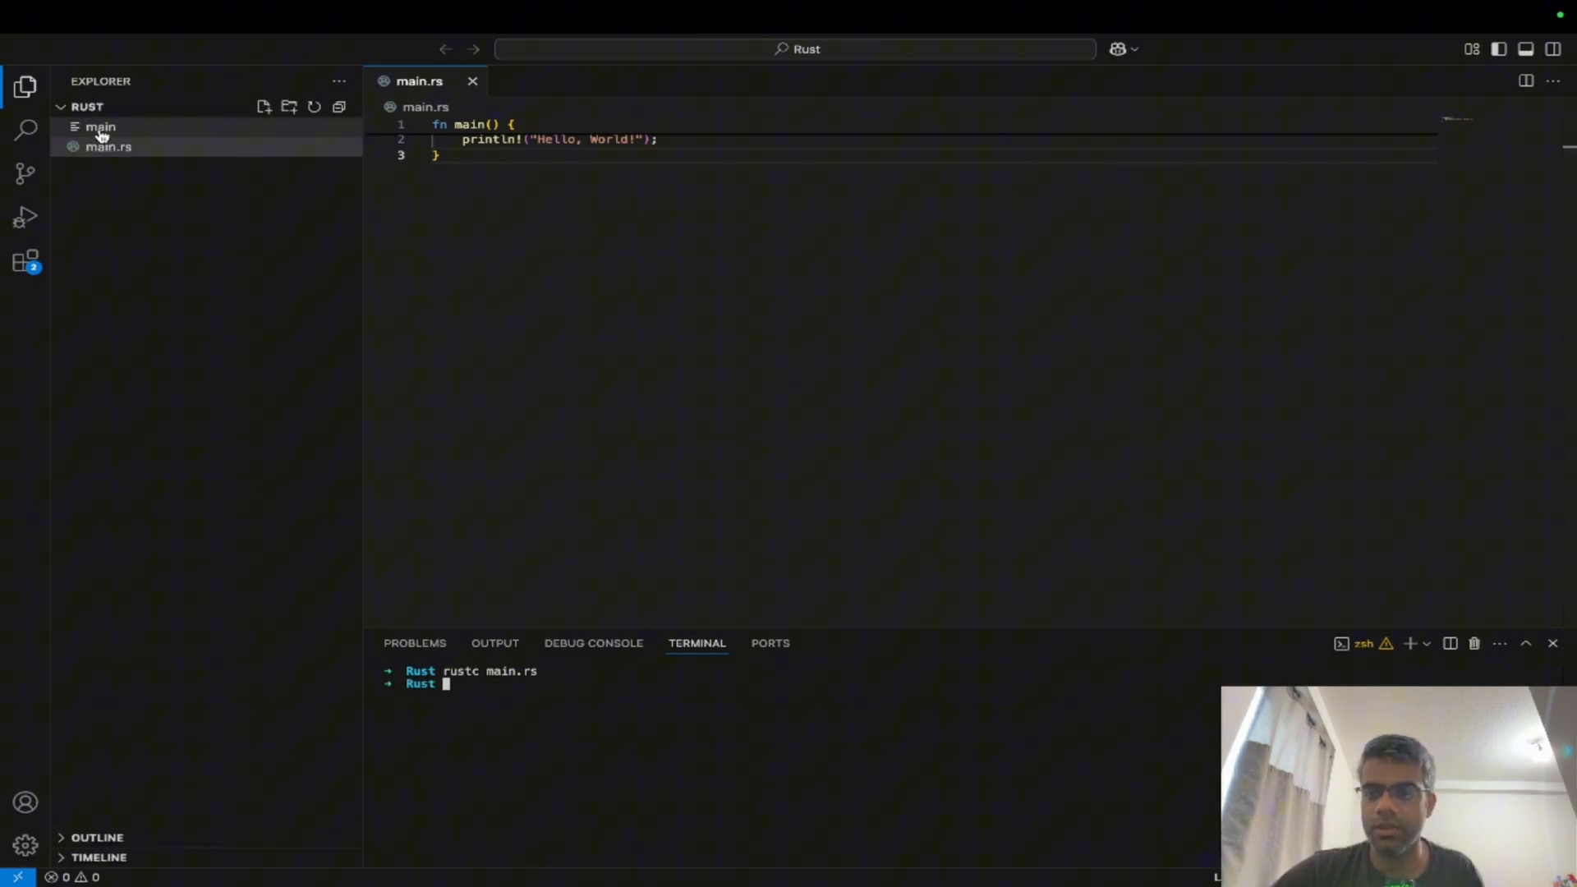
{"action": "mouse_move", "coordinate": [108, 147]}
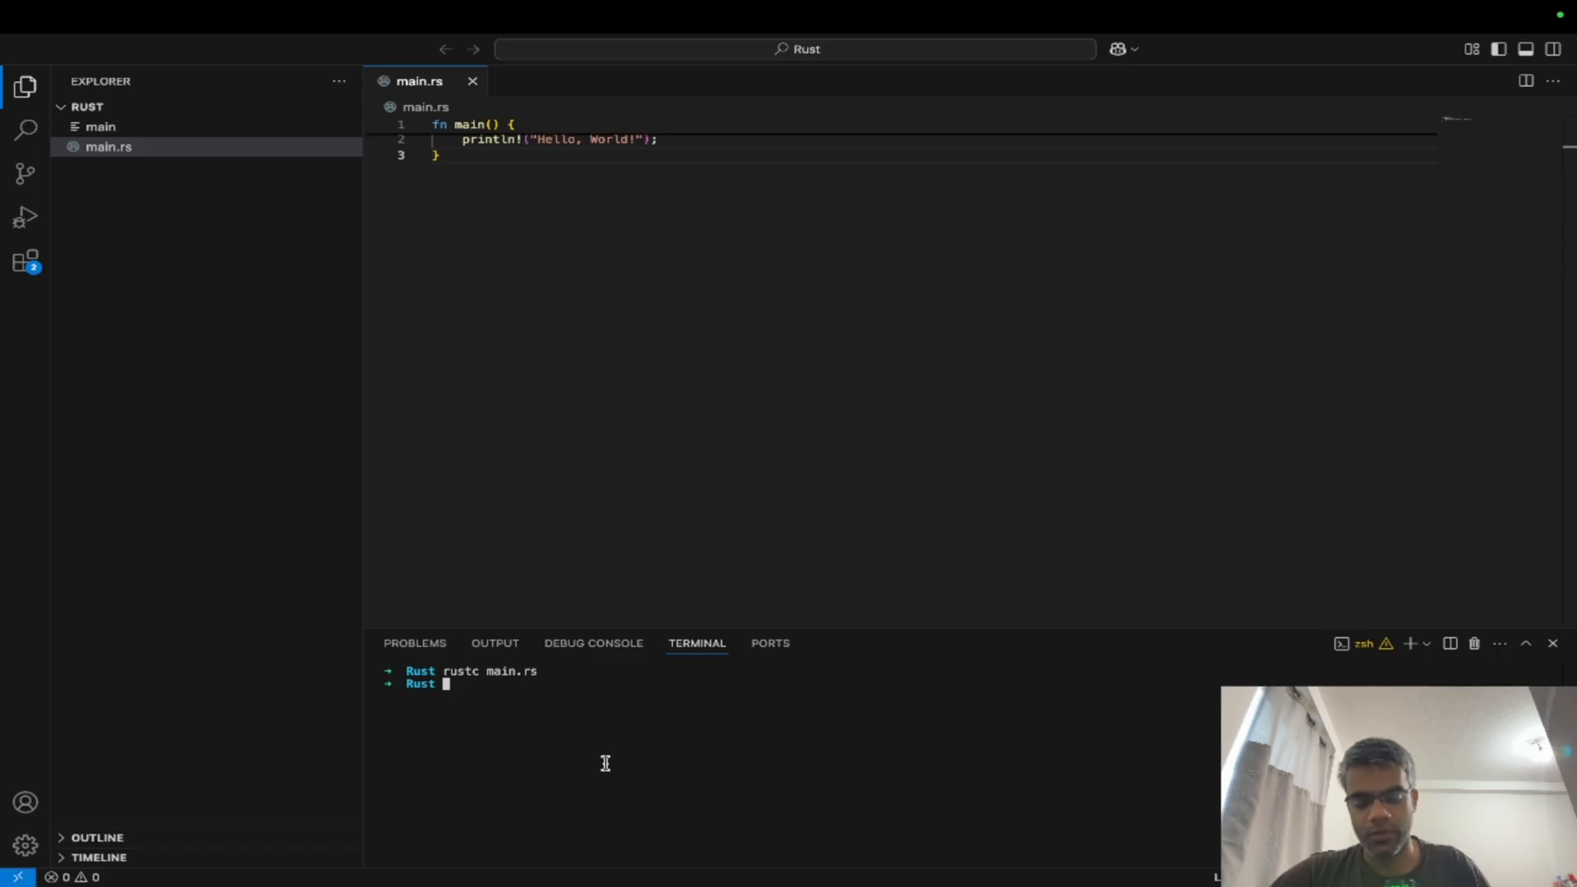
Execute the compiled ./main binary in the terminal so it prints Hello, World!
{"action": "type", "text": "./main"}
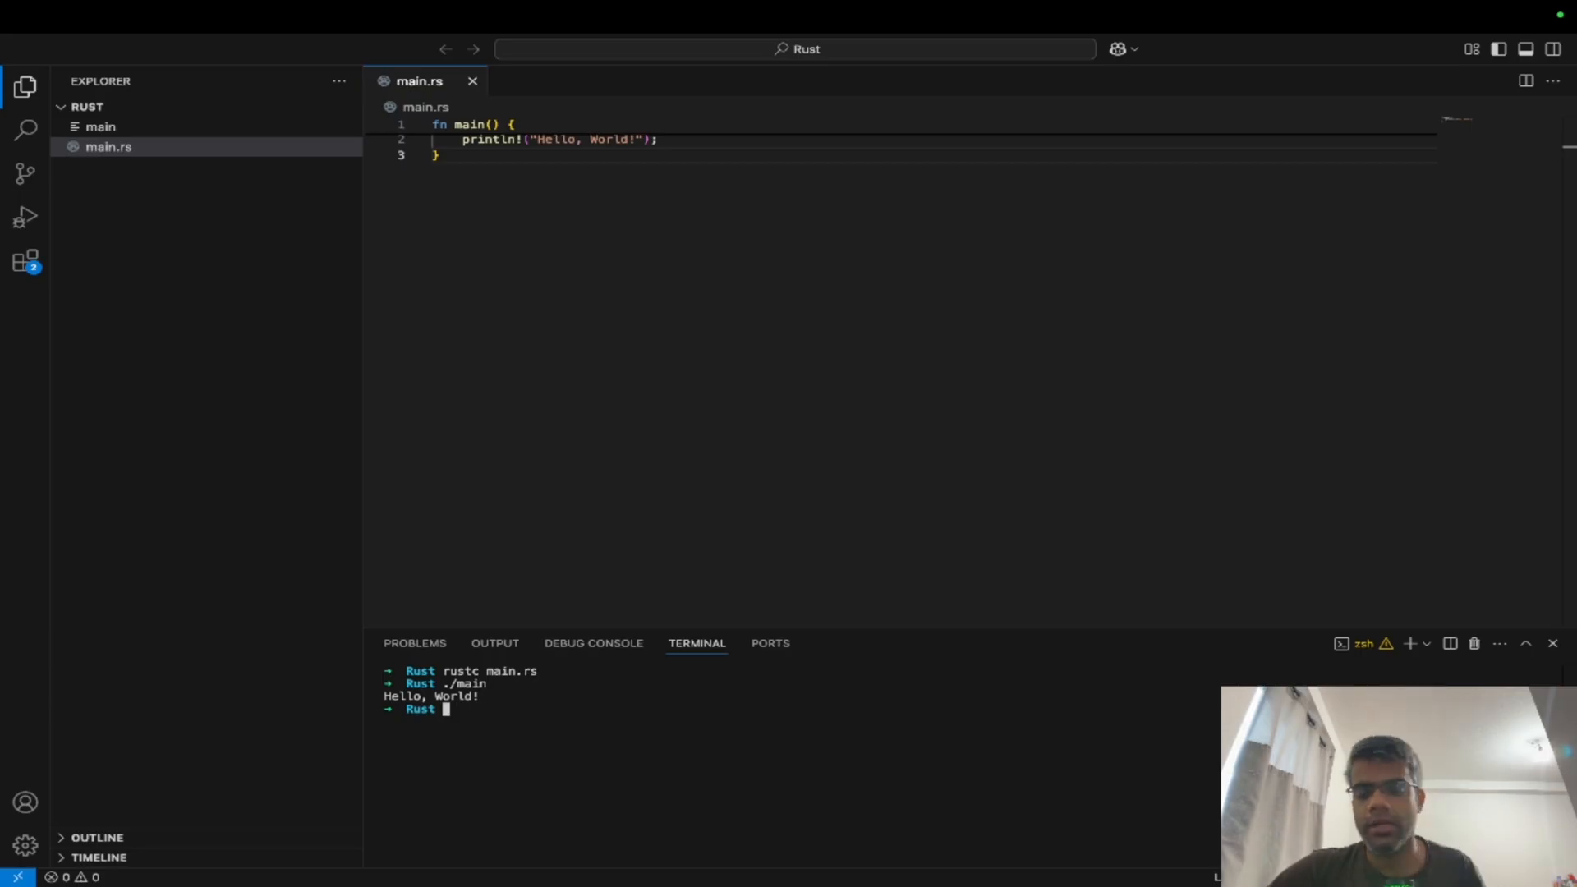
{"action": "double_click", "coordinate": [465, 683]}
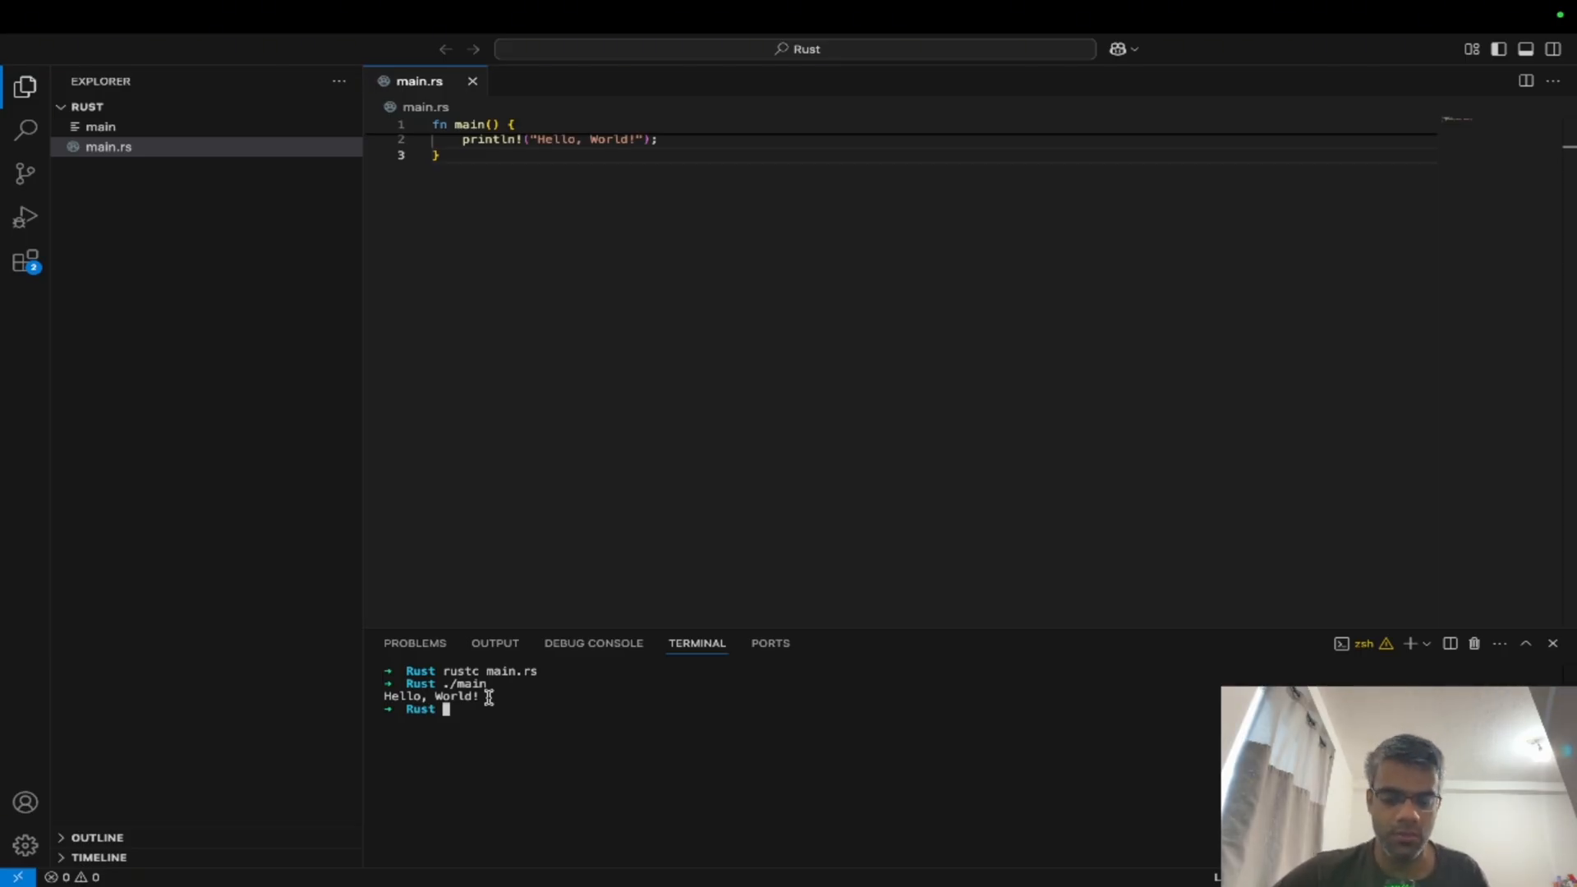
{"action": "type", "text": ".\\"}
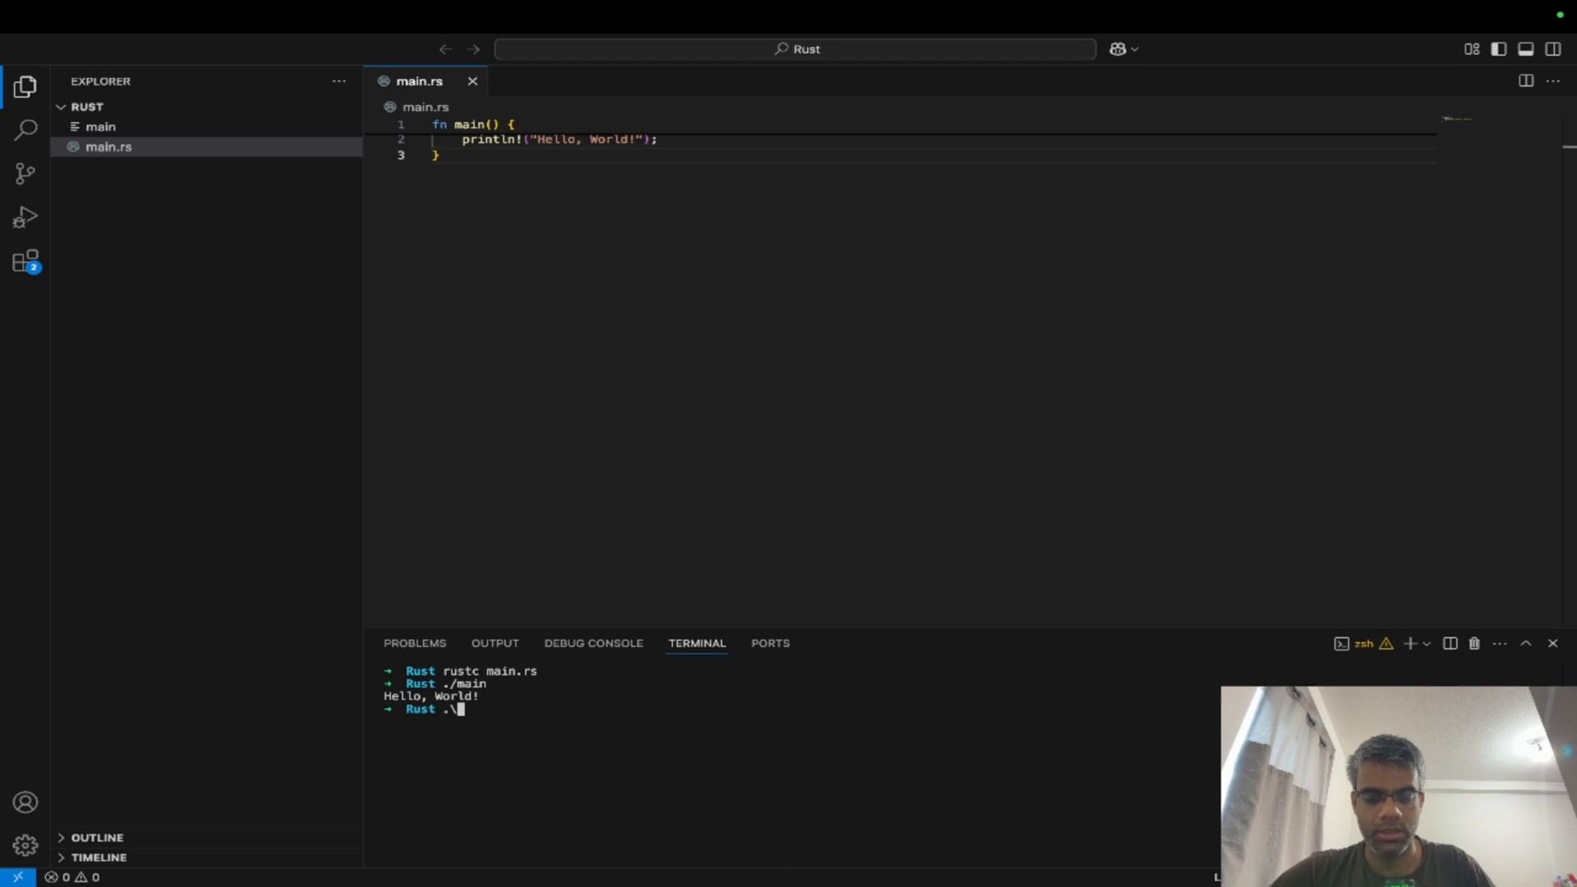
{"action": "type", "text": "main"}
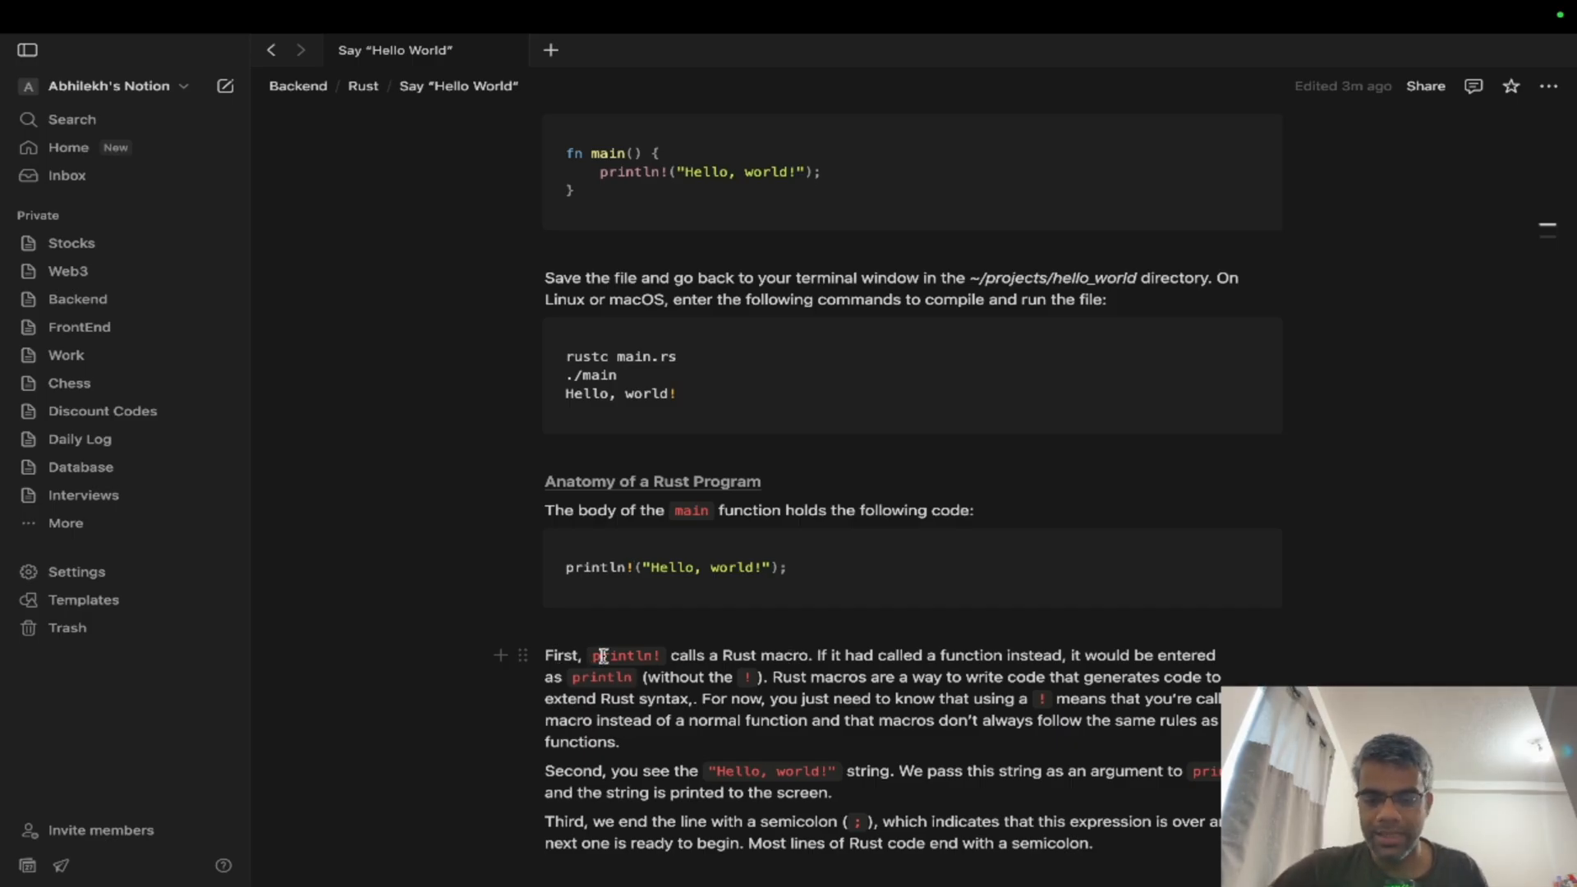
{"action": "double_click", "coordinate": [626, 656]}
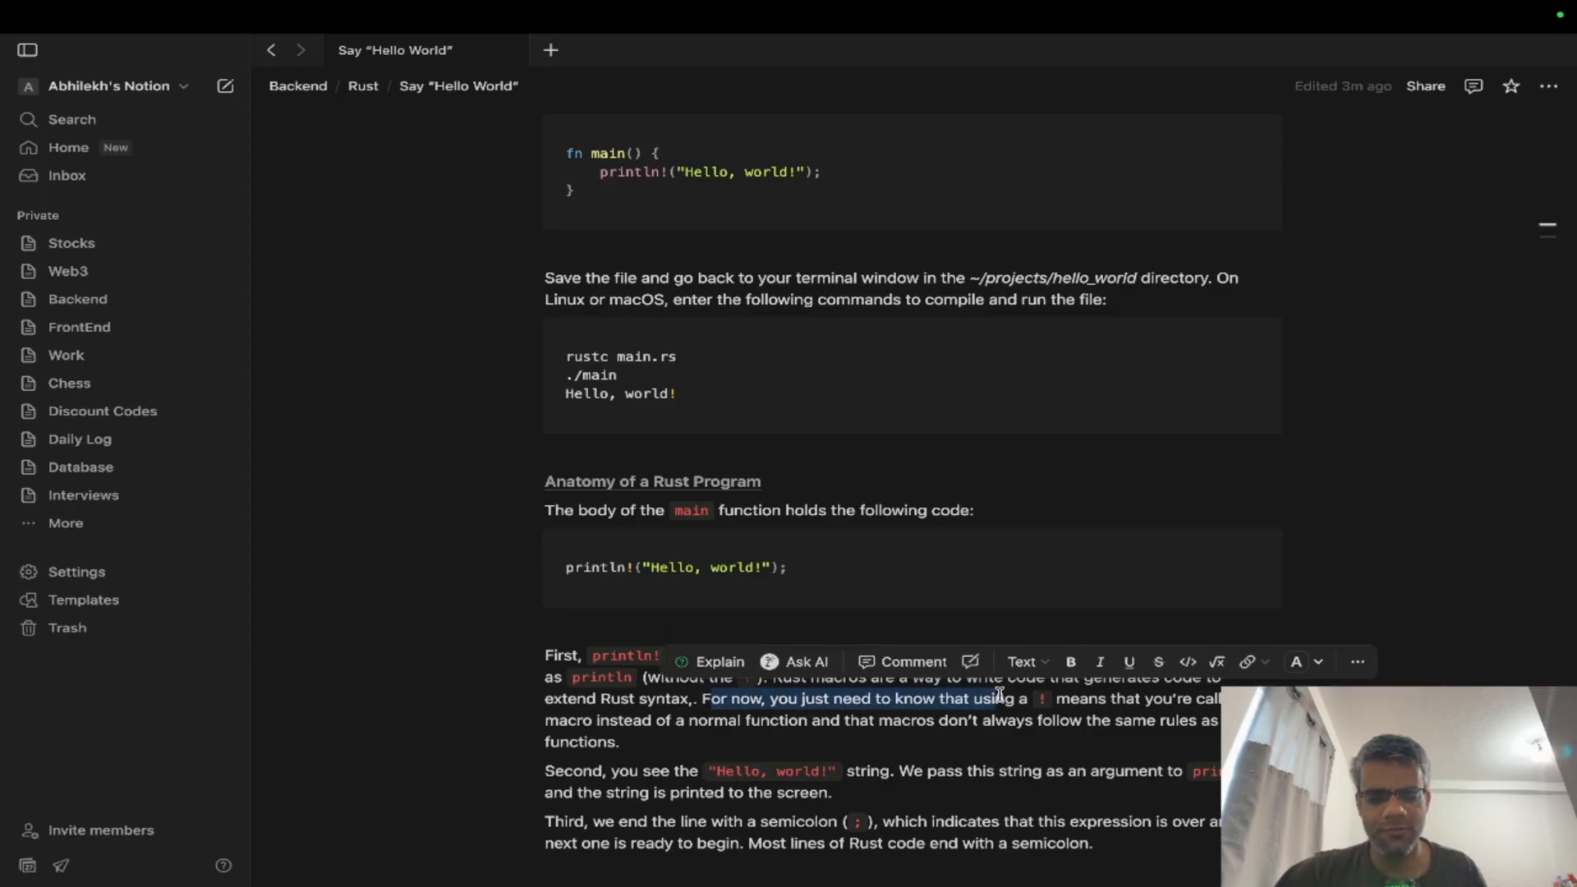
{"action": "mouse_move", "coordinate": [990, 700]}
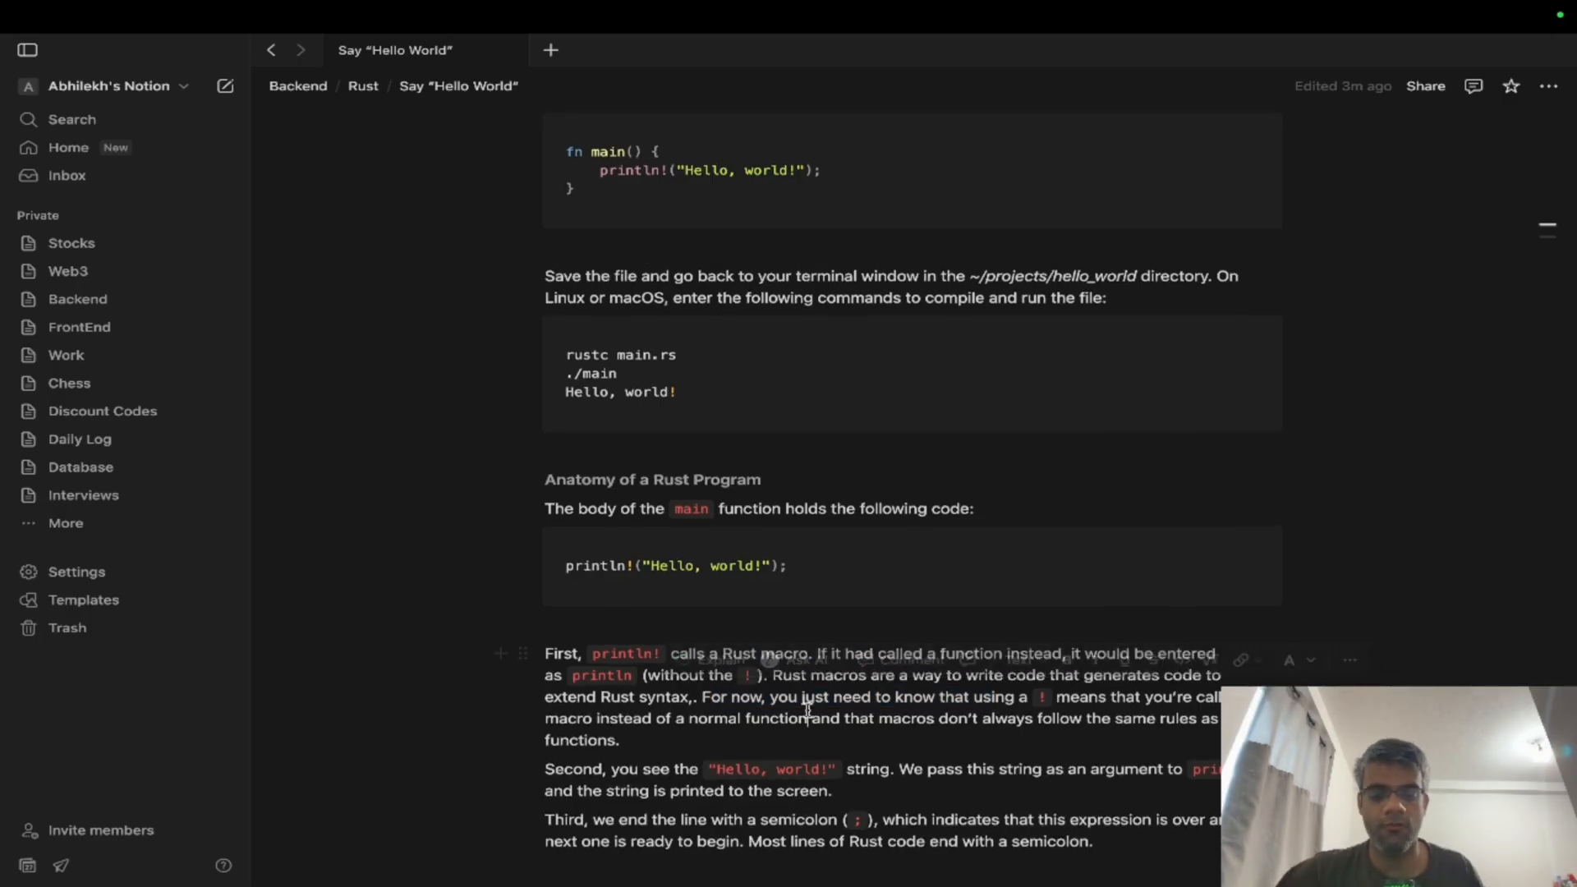
{"action": "left_click_drag", "start_coordinate": [773, 697], "coordinate": [1043, 697]}
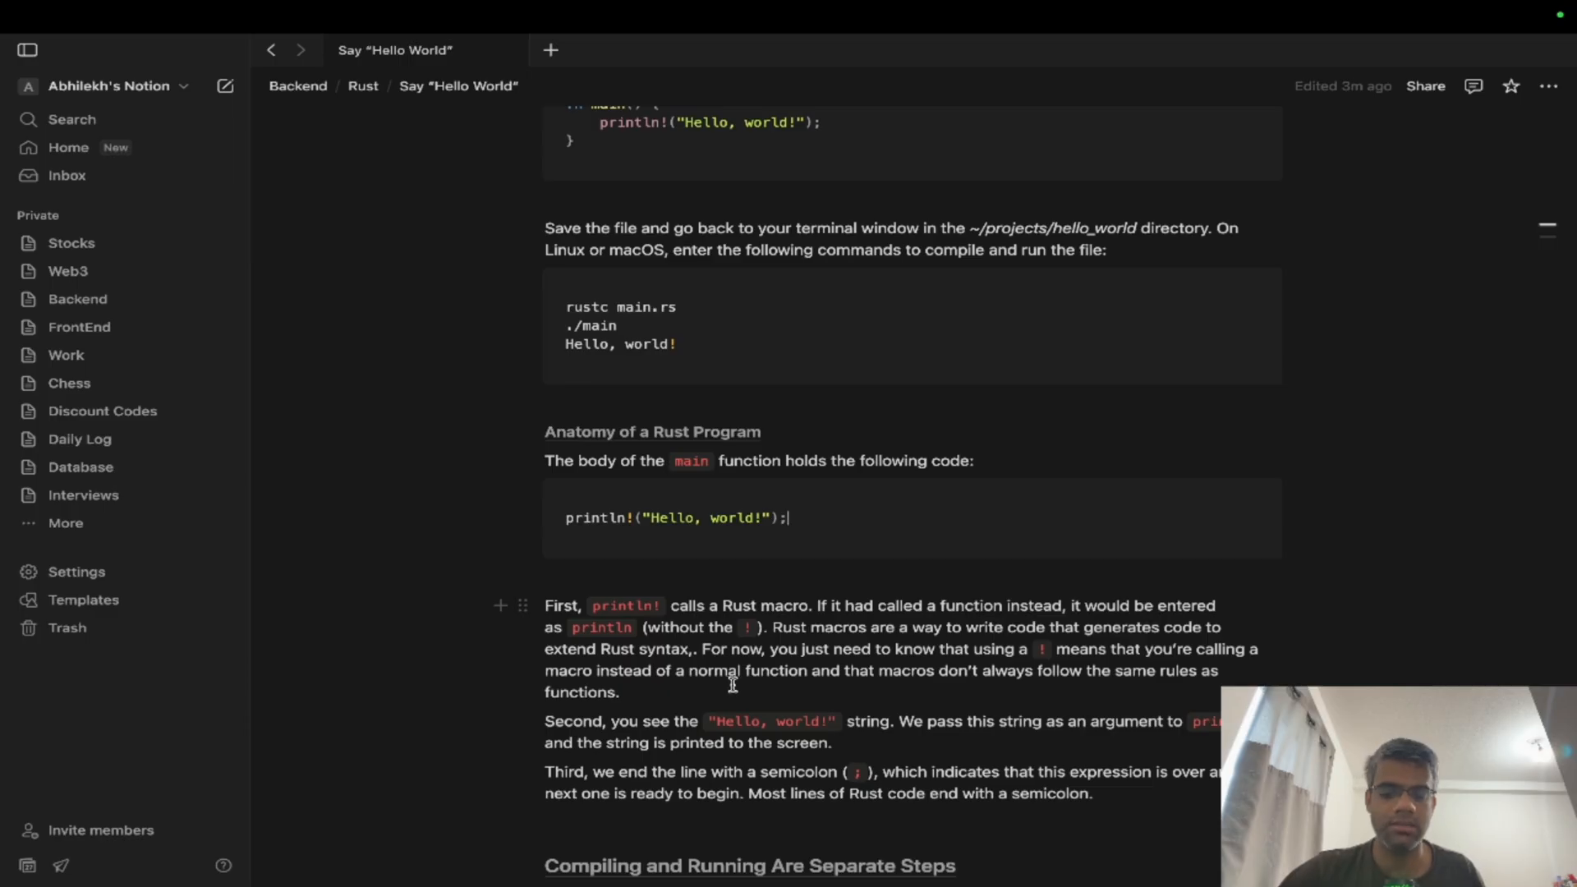
{"action": "scroll", "scroll_direction": "down", "scroll_amount": 3}
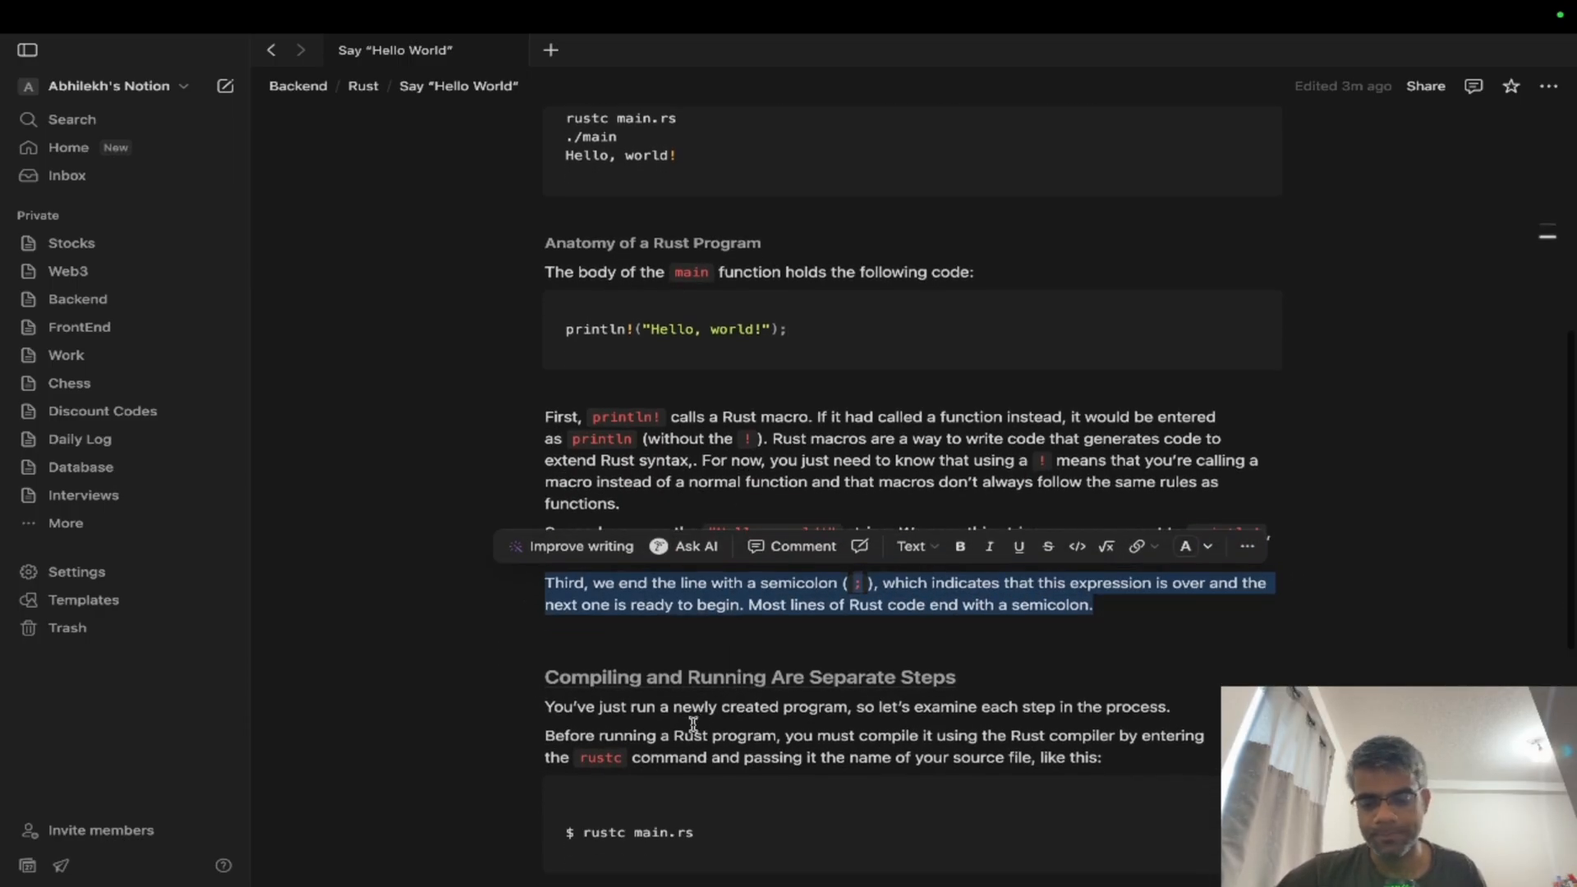
{"action": "scroll", "scroll_direction": "down", "scroll_amount": 3}
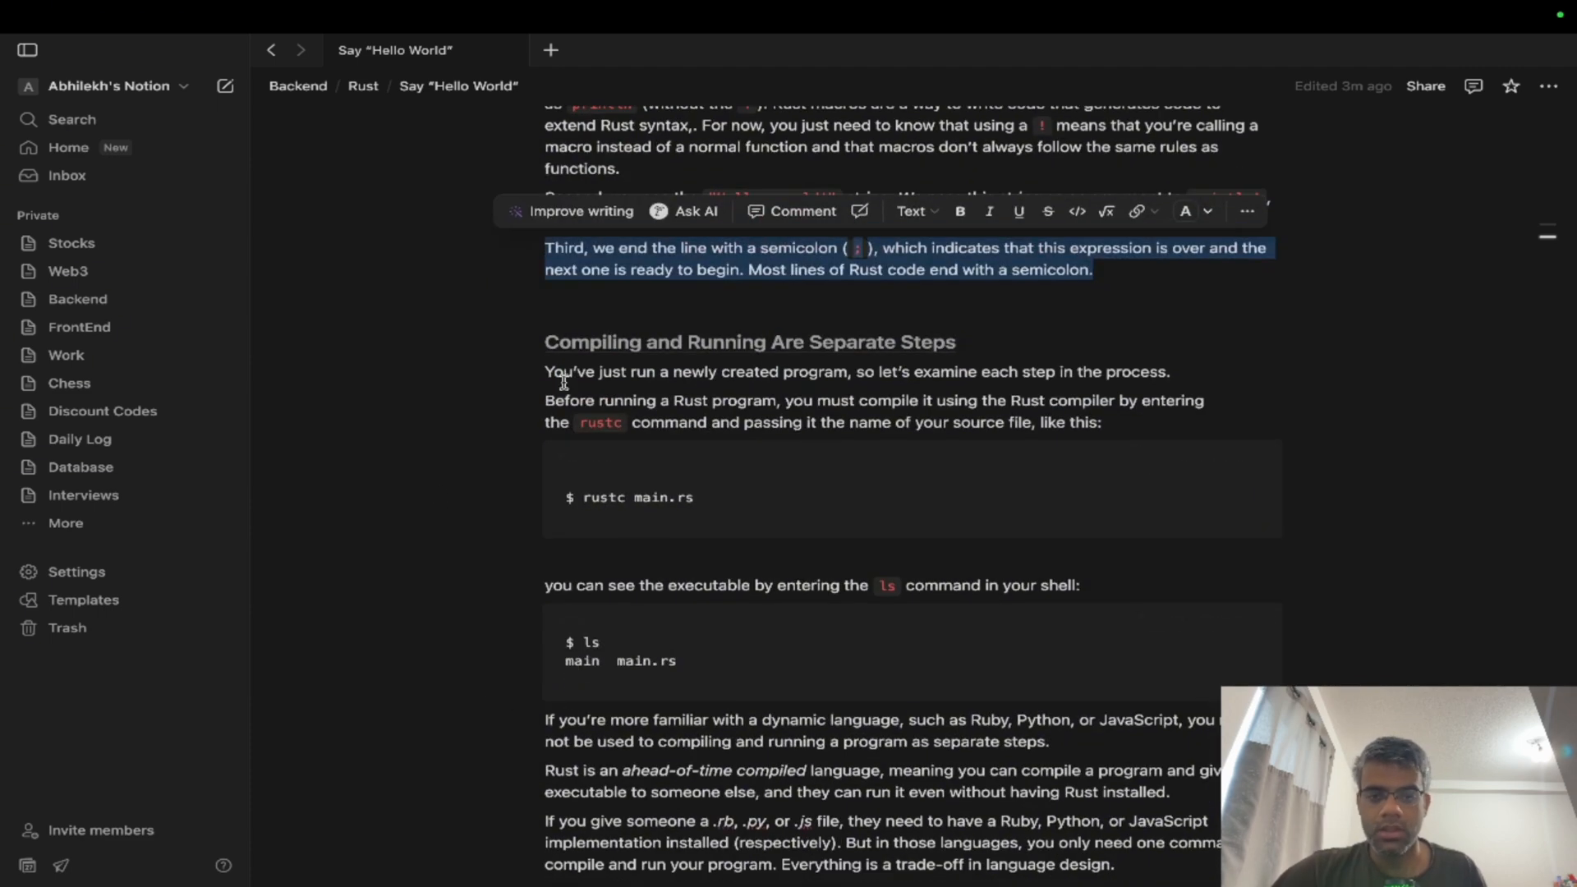
{"action": "left_click_drag", "start_coordinate": [545, 371], "coordinate": [901, 401]}
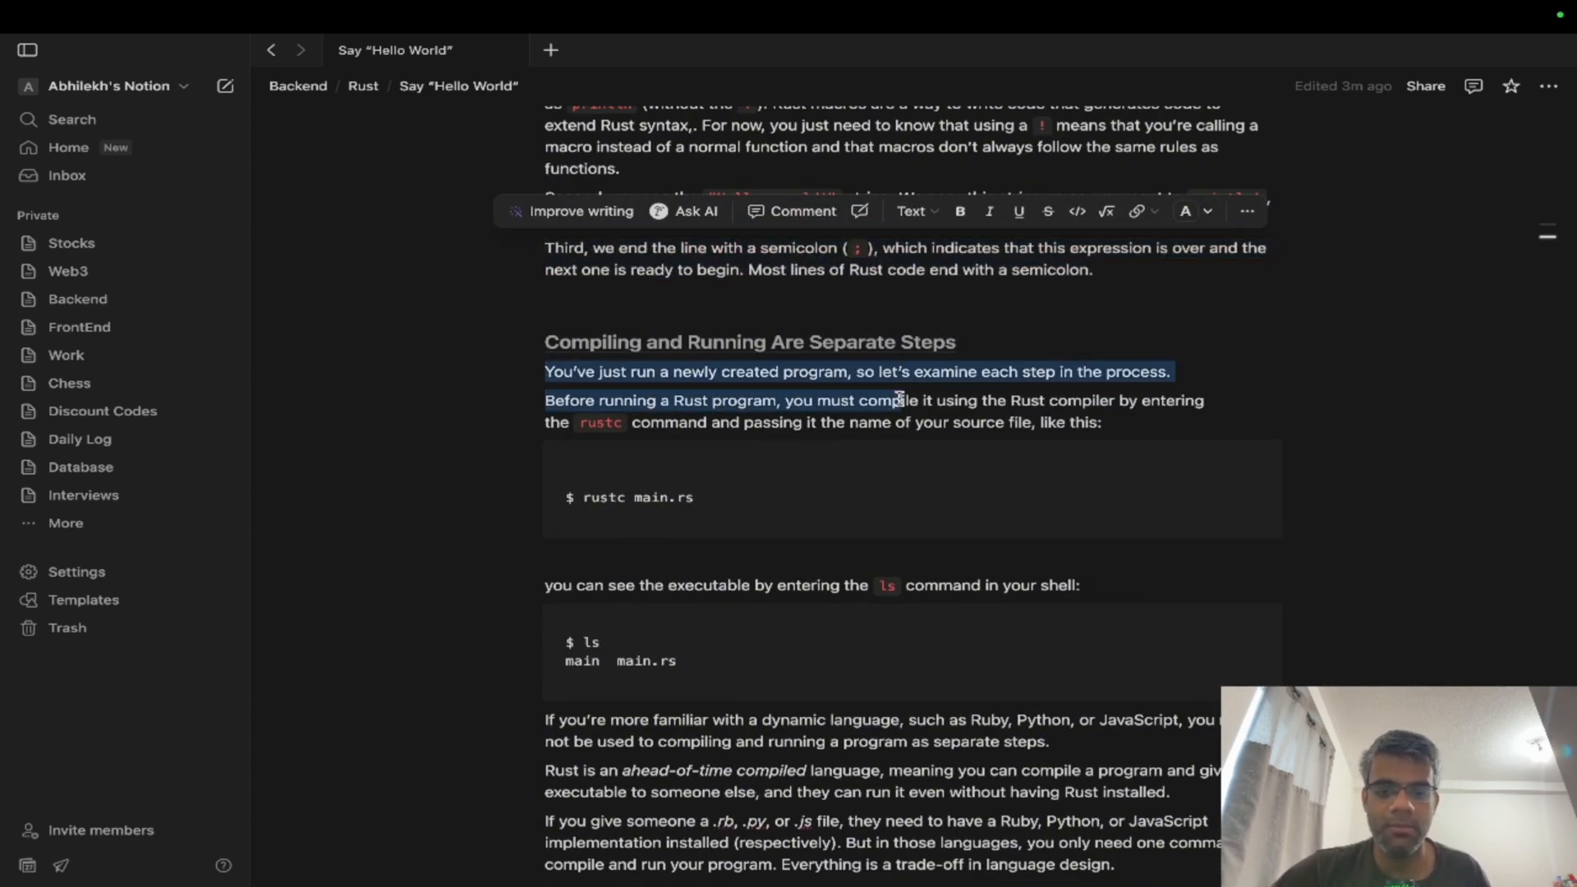
{"action": "left_click", "coordinate": [751, 412]}
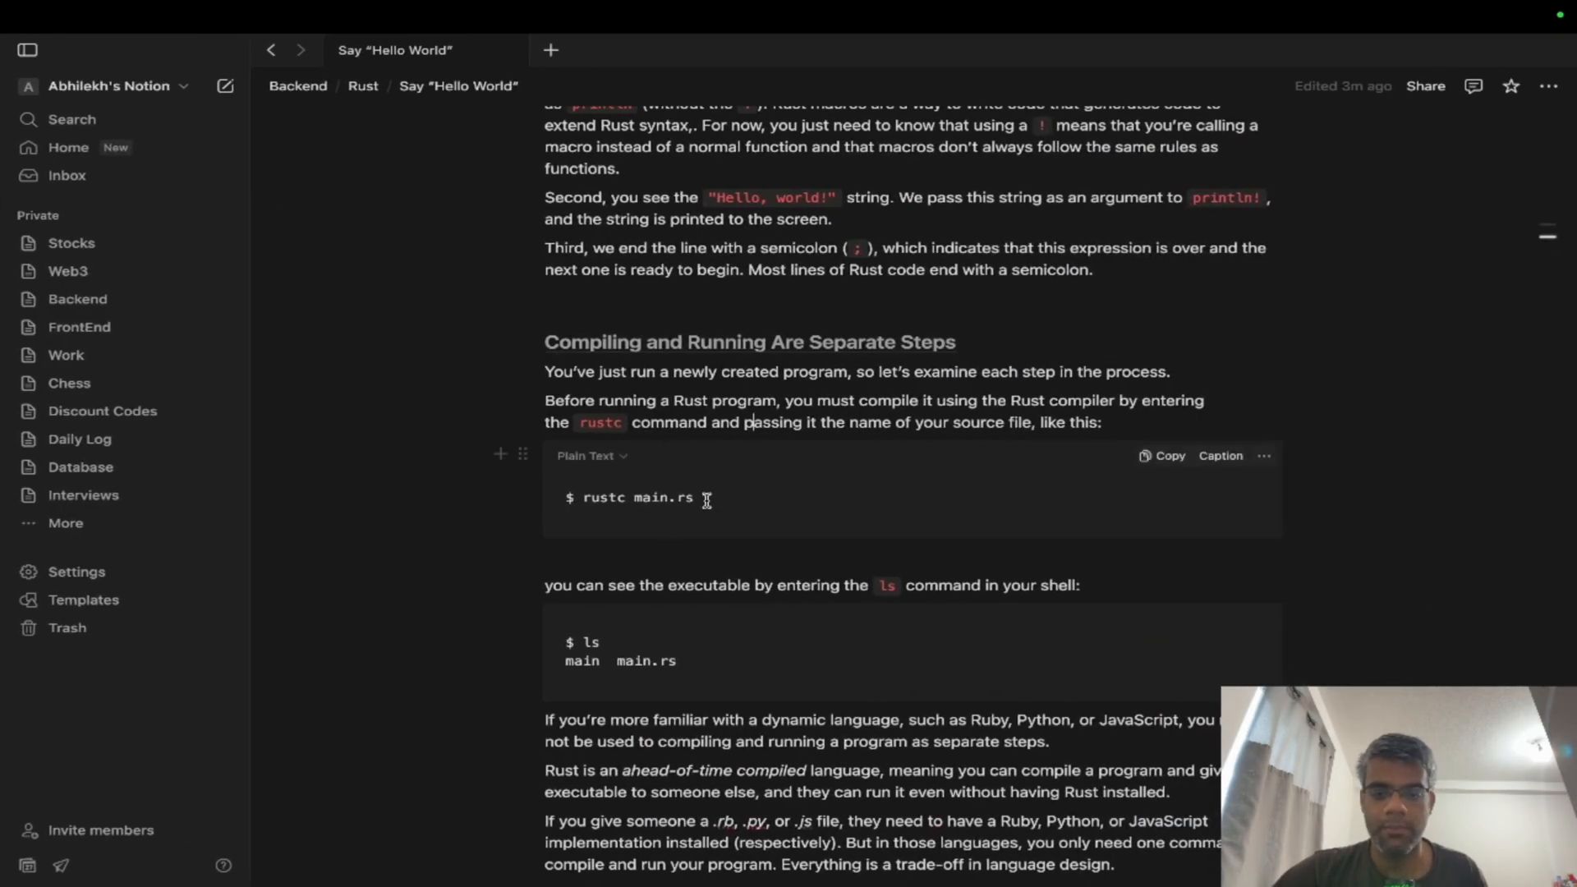
{"action": "left_click", "coordinate": [694, 497]}
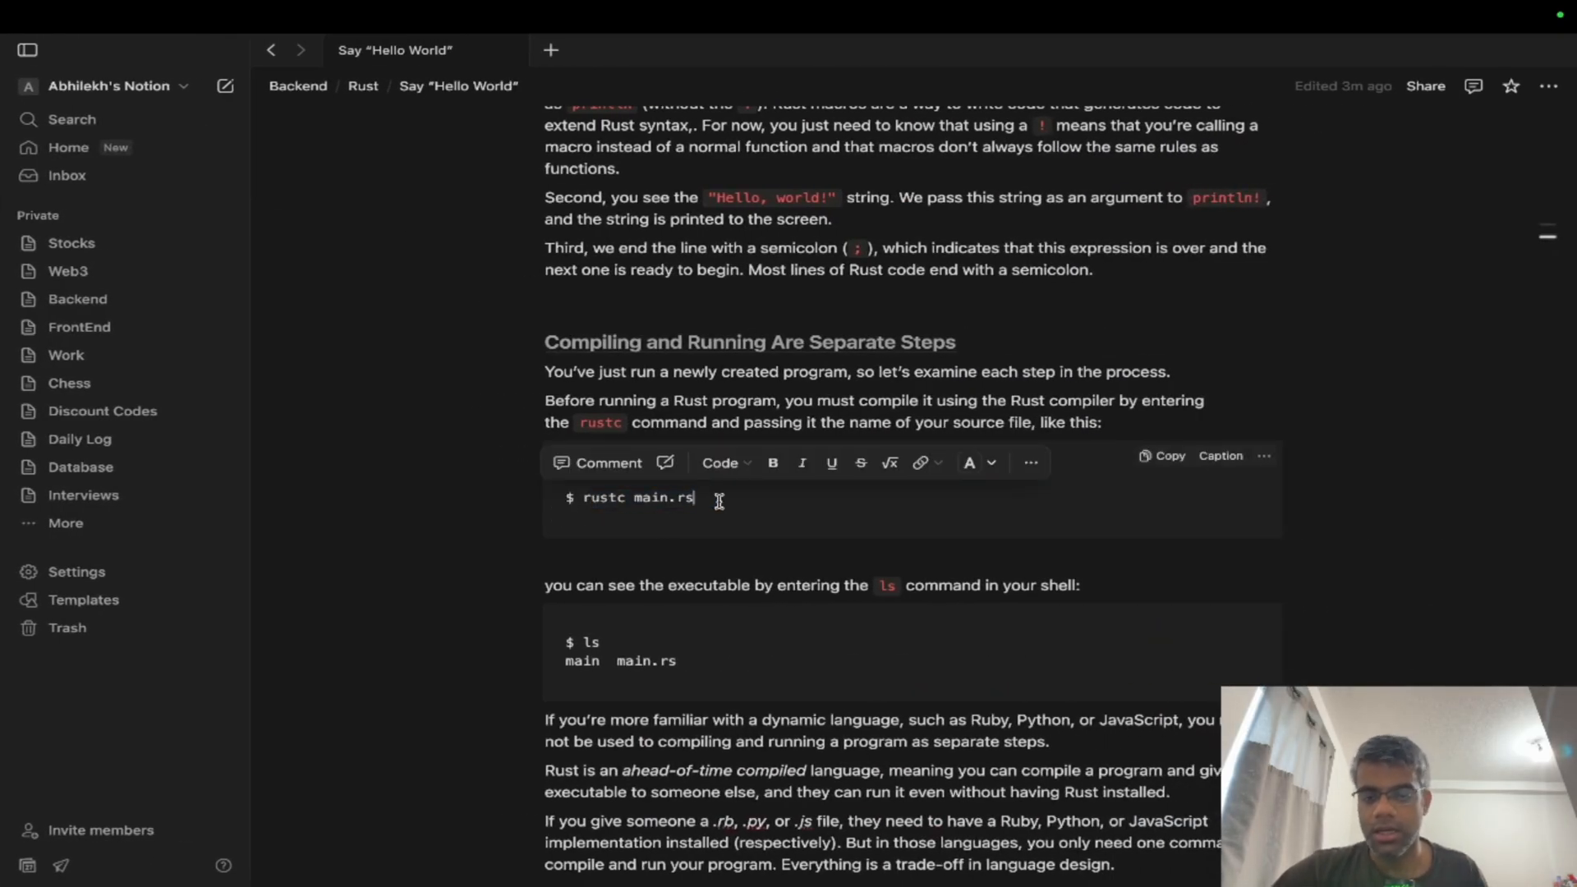
{"action": "scroll", "scroll_direction": "down", "scroll_amount": 3}
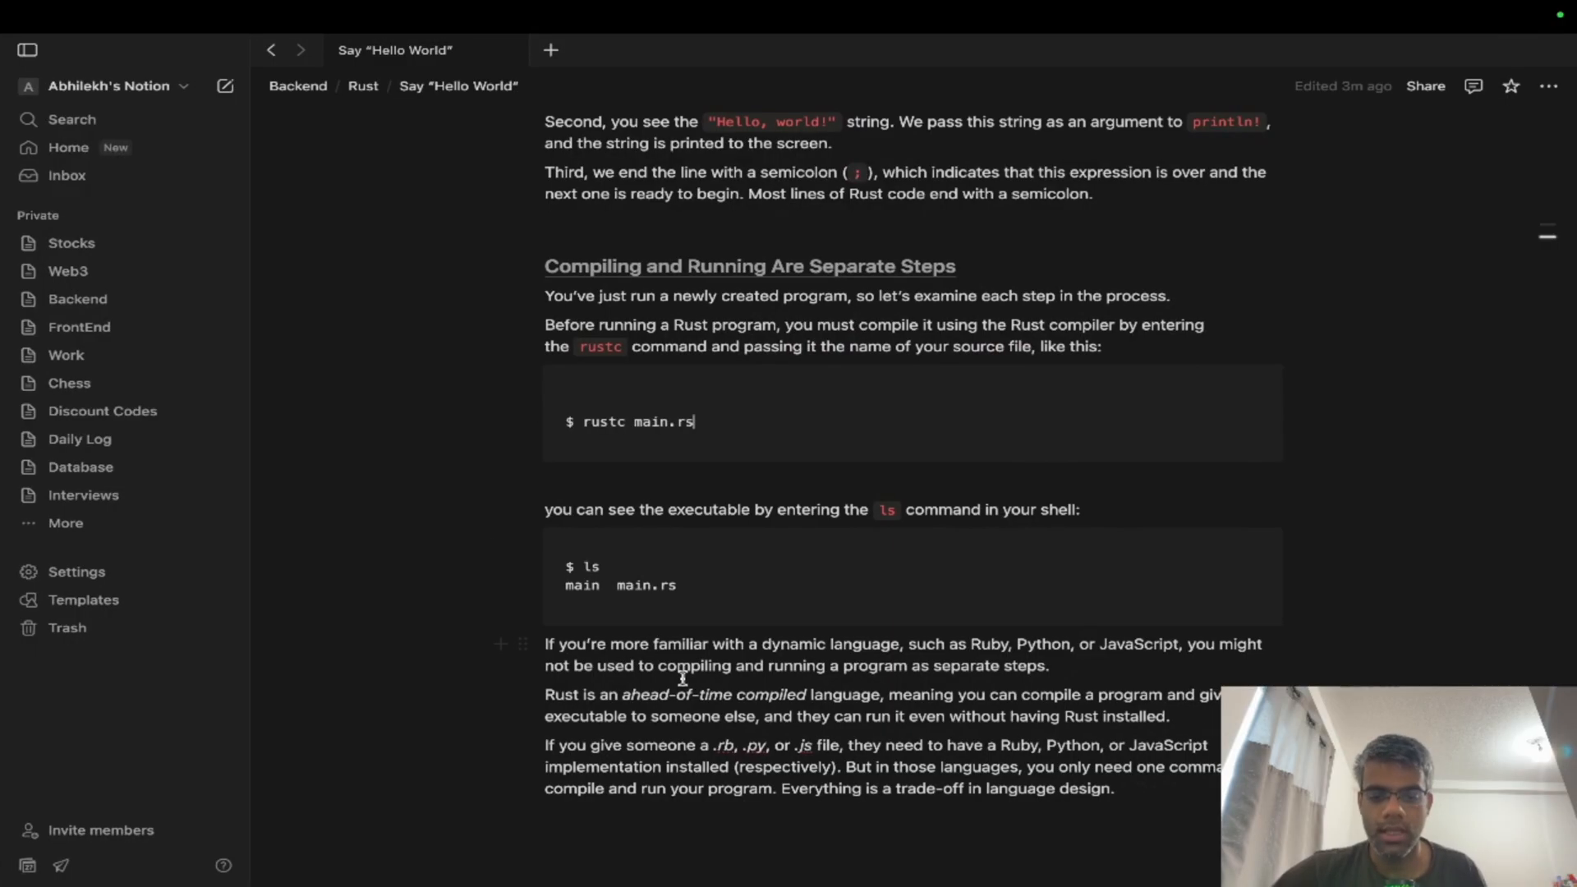
{"action": "scroll", "scroll_direction": "down", "scroll_amount": 3}
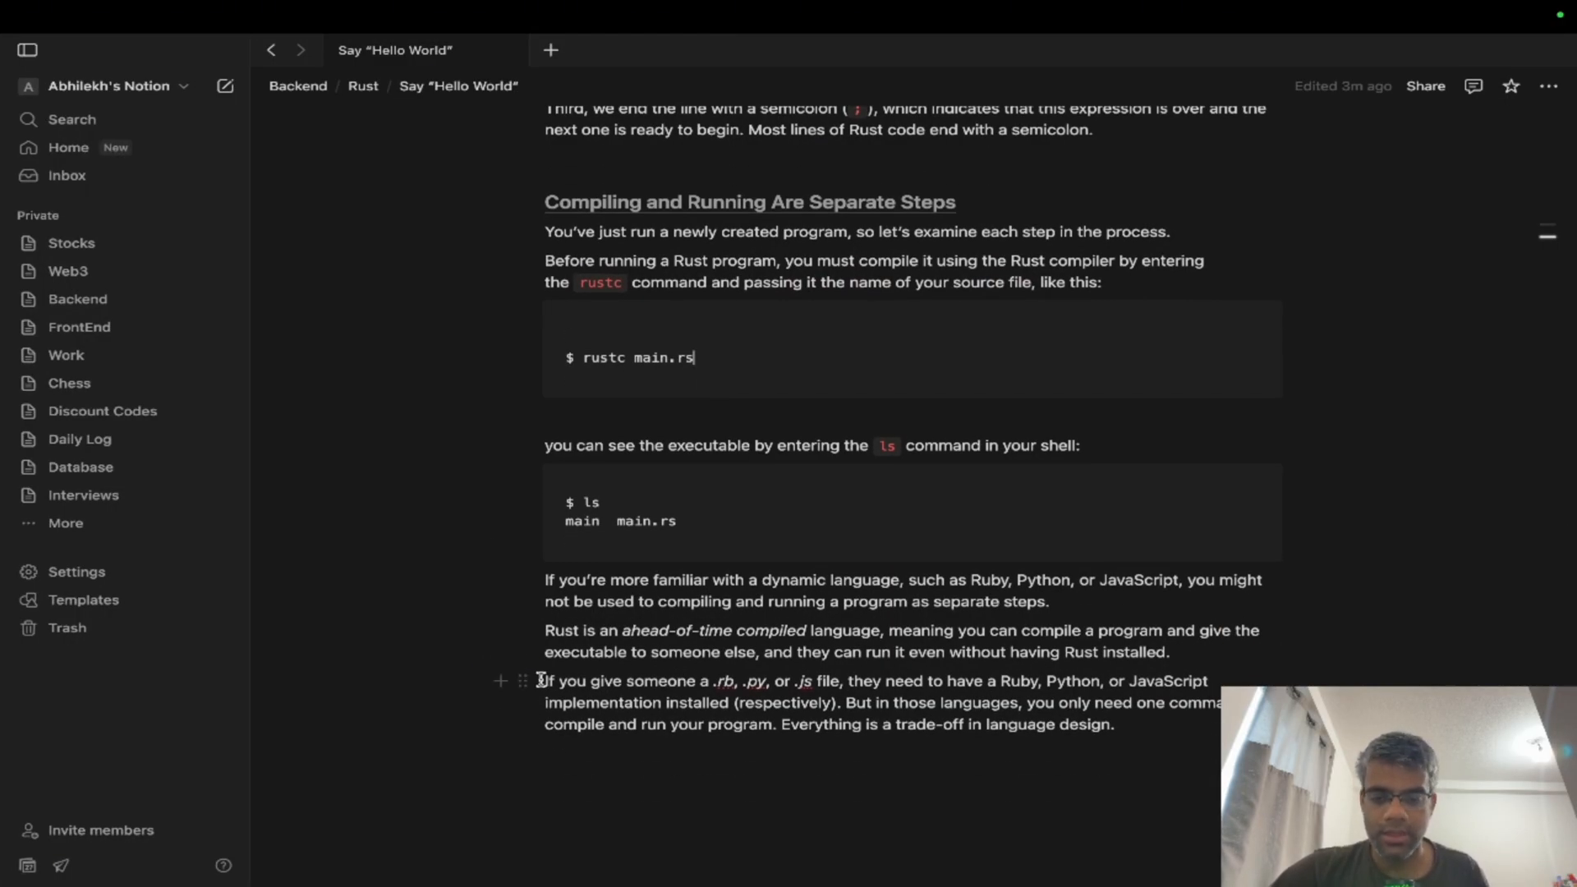
{"action": "mouse_move", "coordinate": [760, 688]}
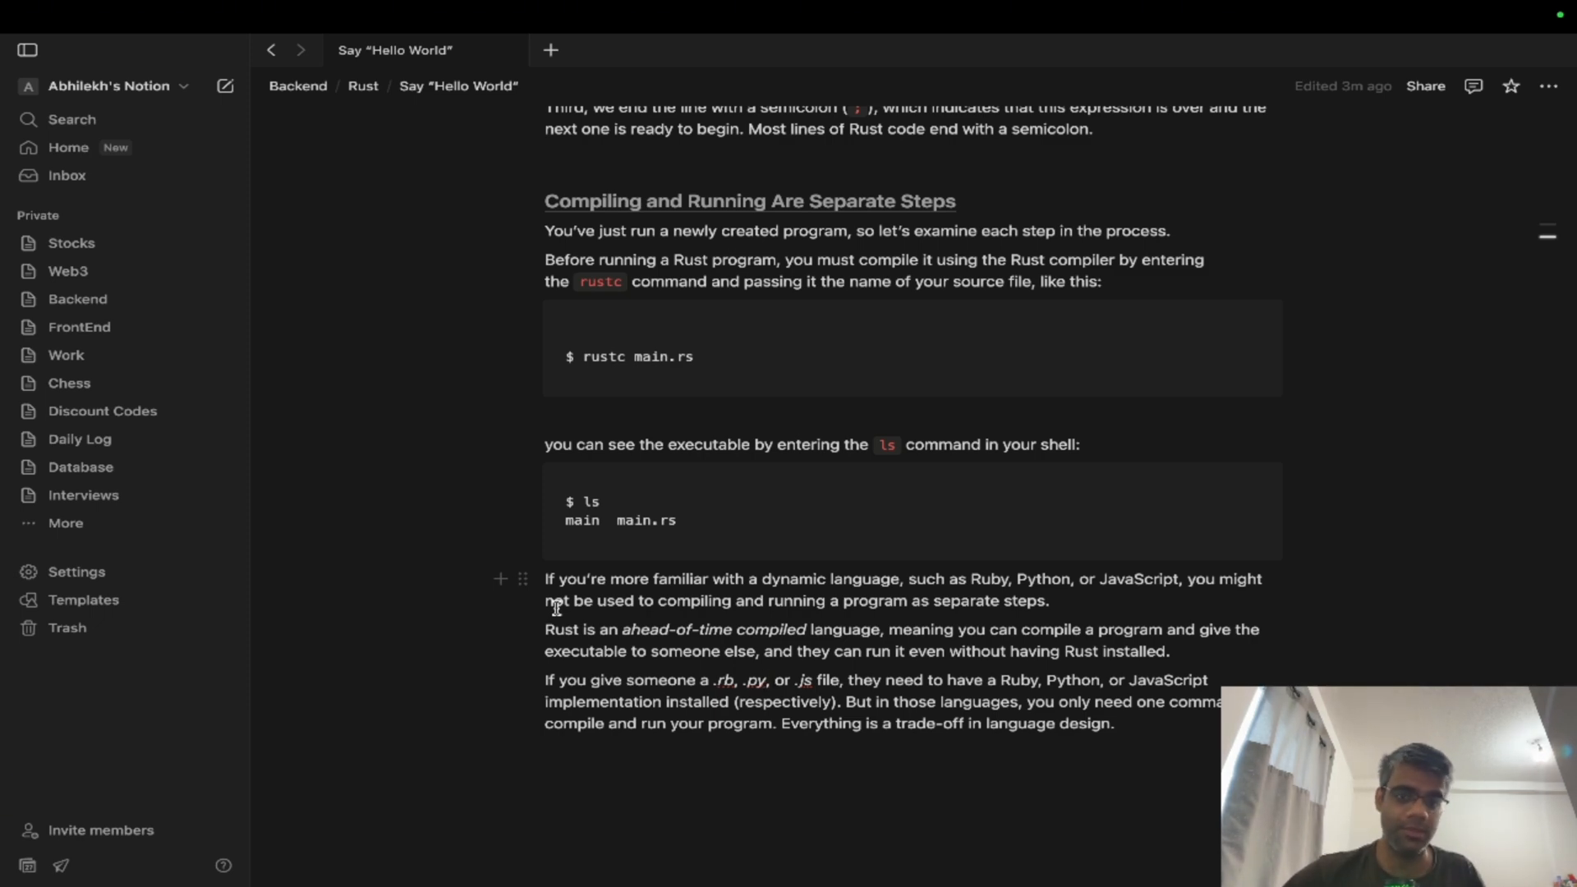
Review the paragraph on .rb, .py and .js files, then return to the parent Rust page.
{"action": "left_click_drag", "start_coordinate": [644, 679], "coordinate": [1114, 723]}
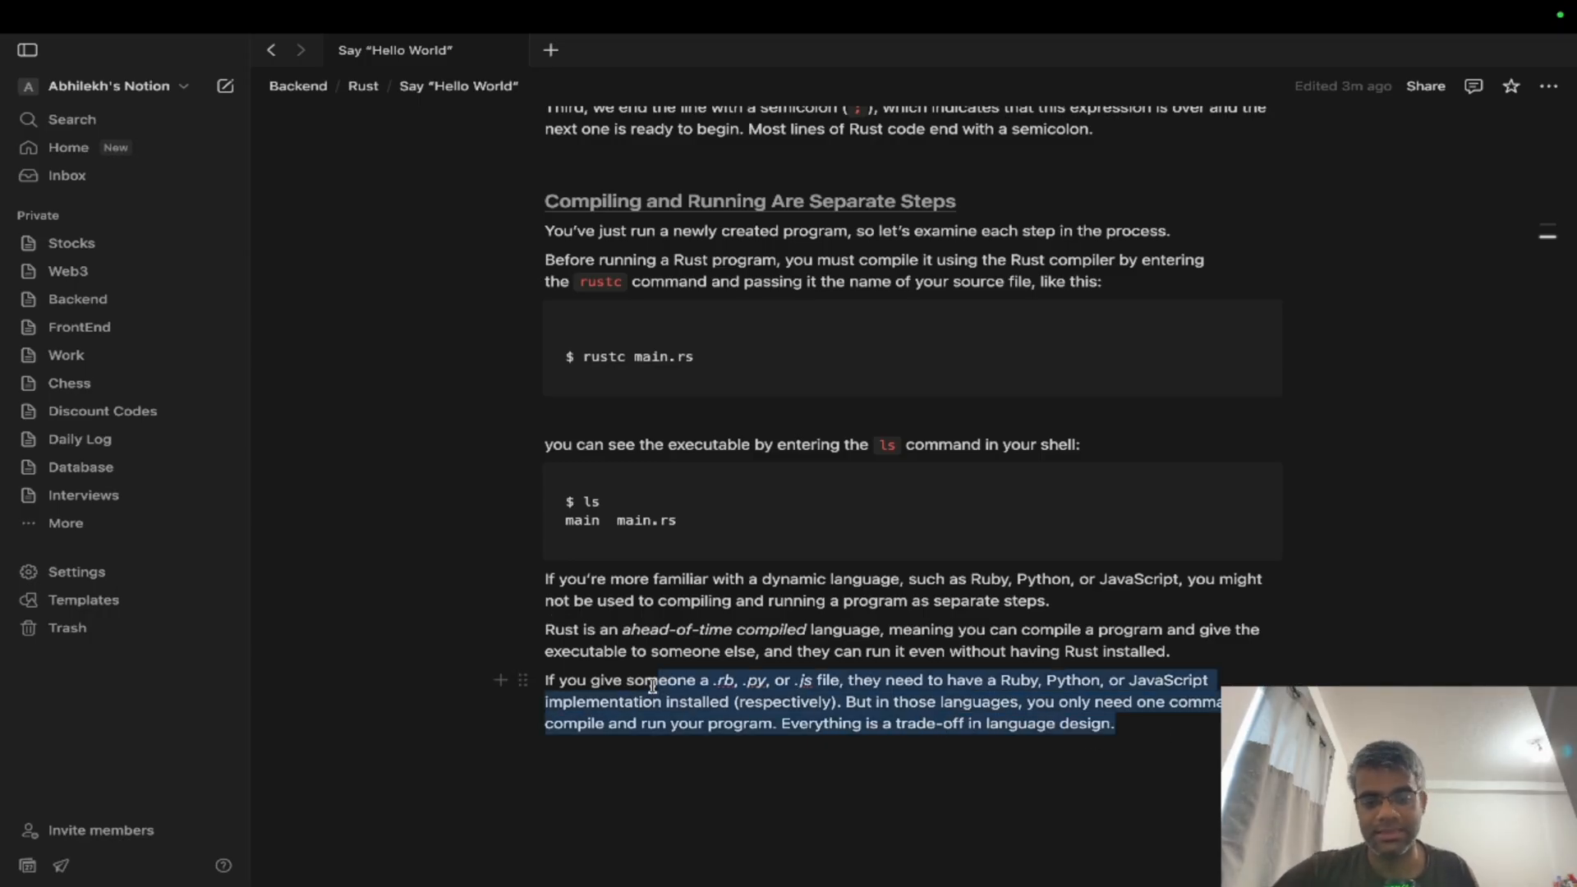
{"action": "left_click", "coordinate": [737, 650]}
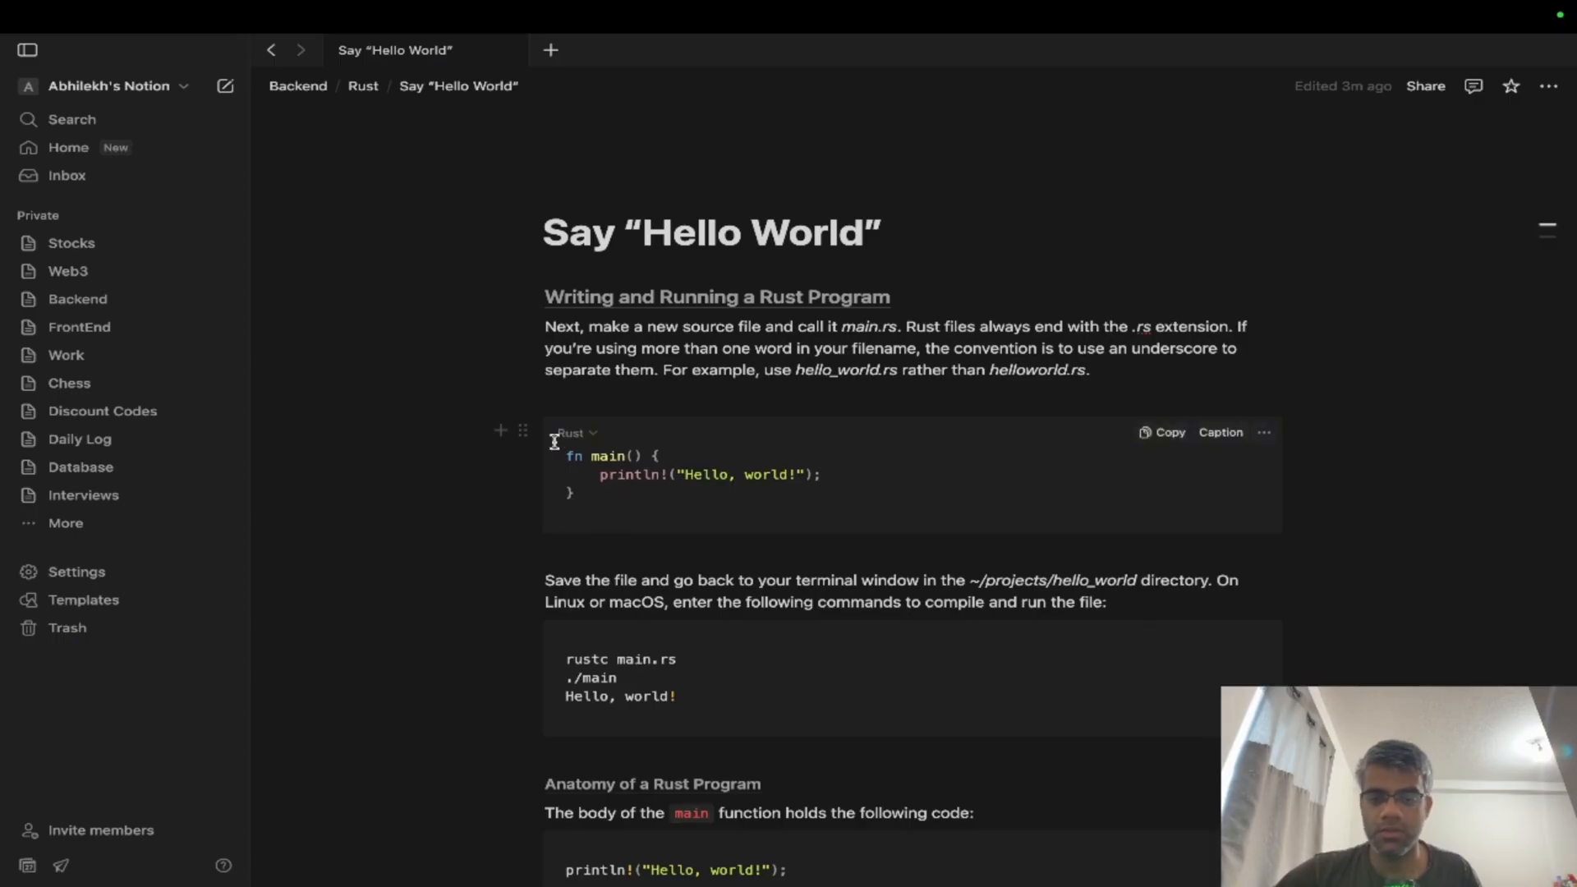
{"action": "scroll", "scroll_direction": "down", "scroll_amount": 3}
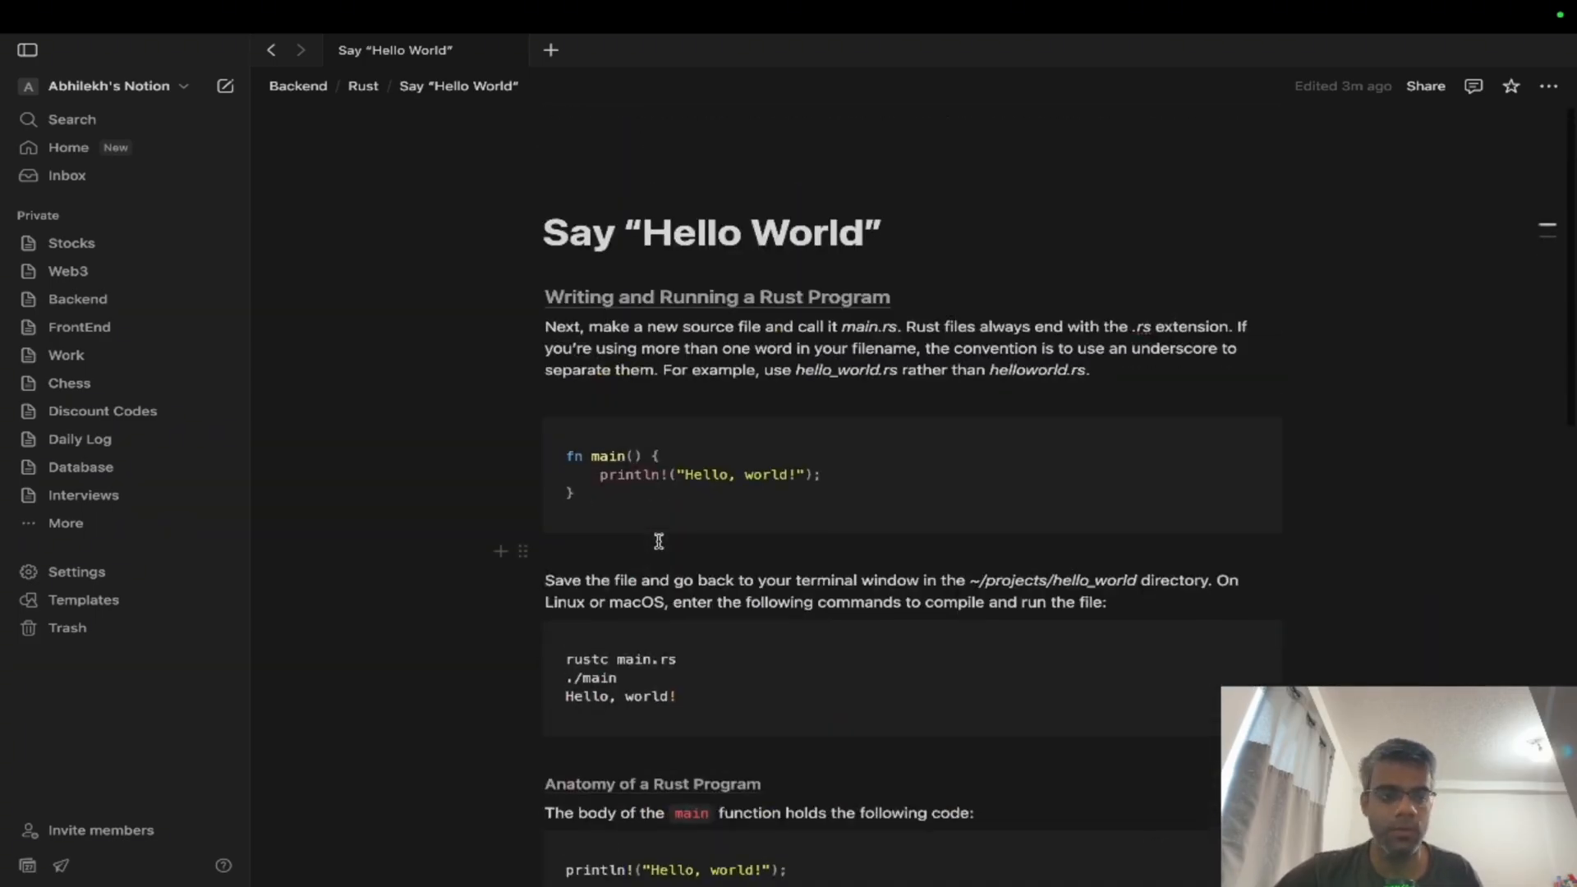
{"action": "scroll", "scroll_direction": "down", "scroll_amount": 3}
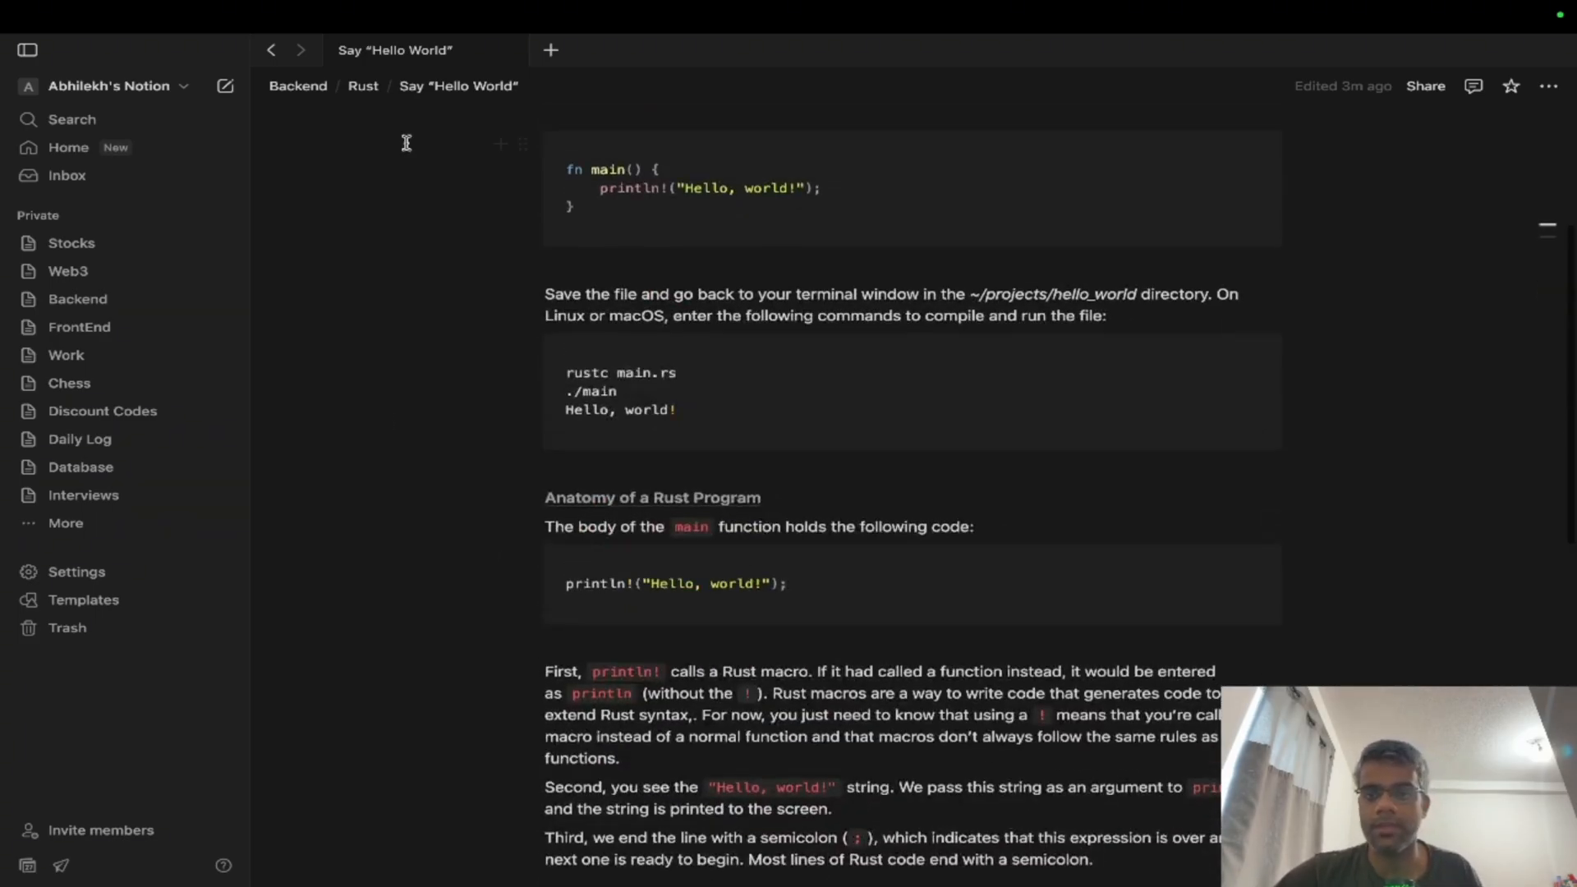
{"action": "left_click", "coordinate": [361, 85]}
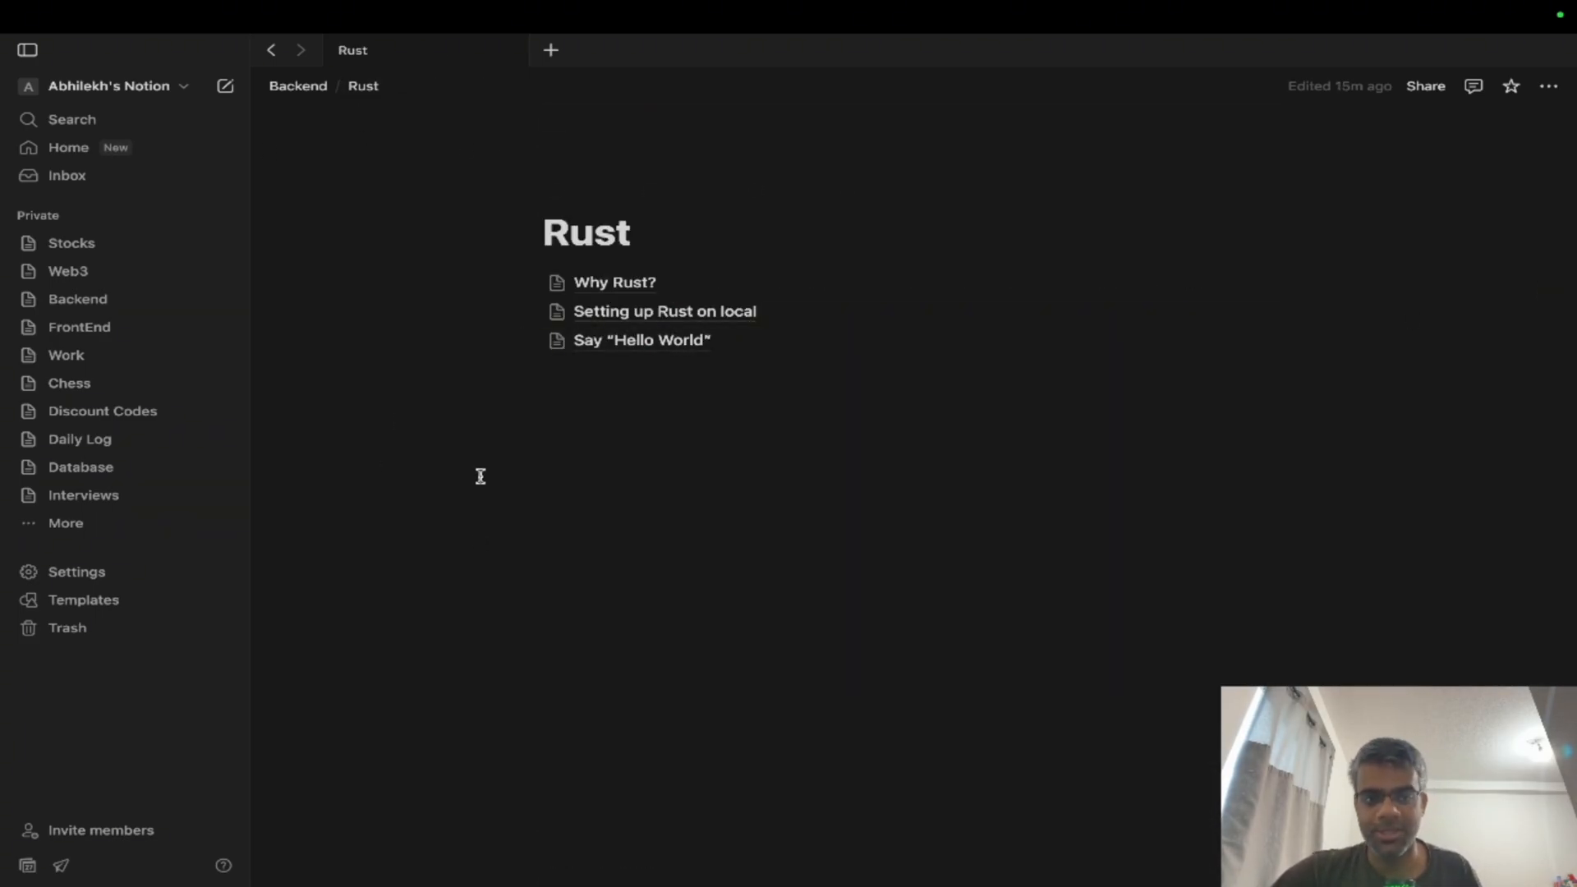